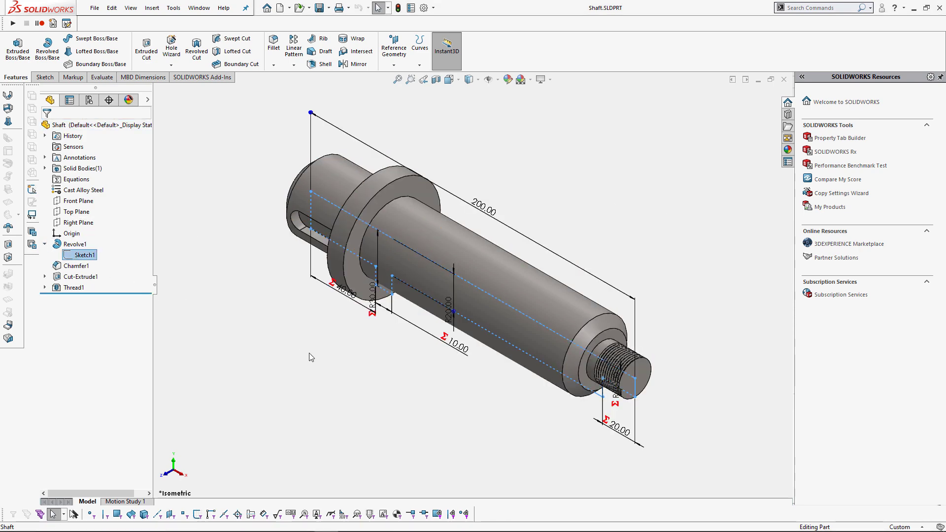
{"action": "mouse_move", "coordinate": [495, 213]}
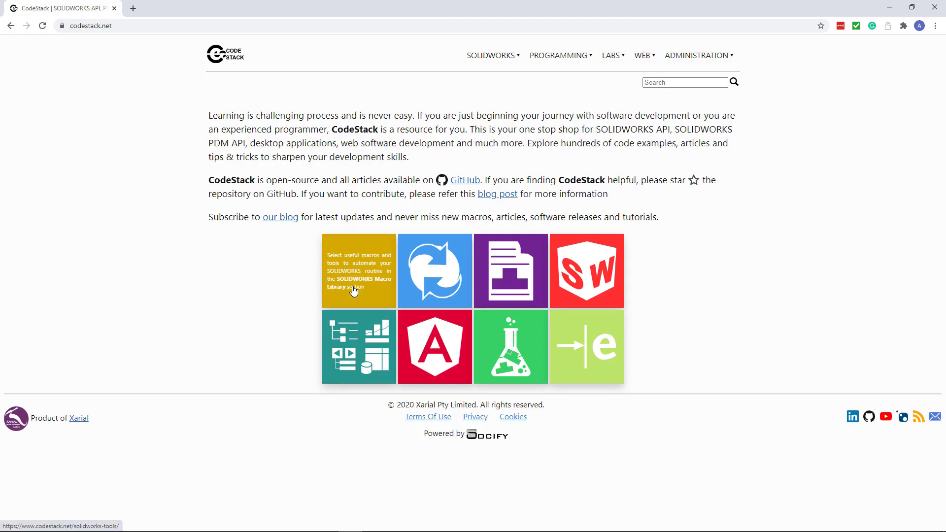
Reach the Model Configurator page via the SOLIDWORKS Macro Library and copy its Macro Setup code.
{"action": "left_click", "coordinate": [358, 270]}
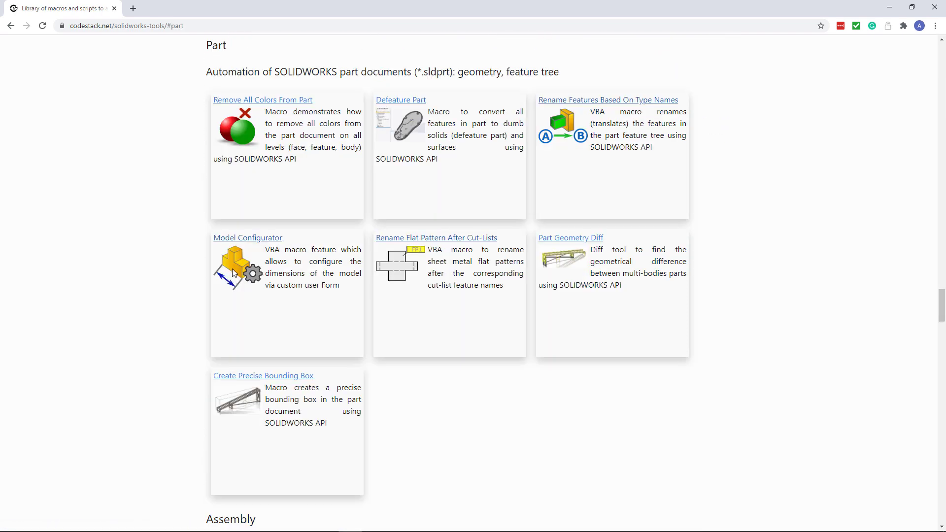
{"action": "left_click", "coordinate": [248, 237]}
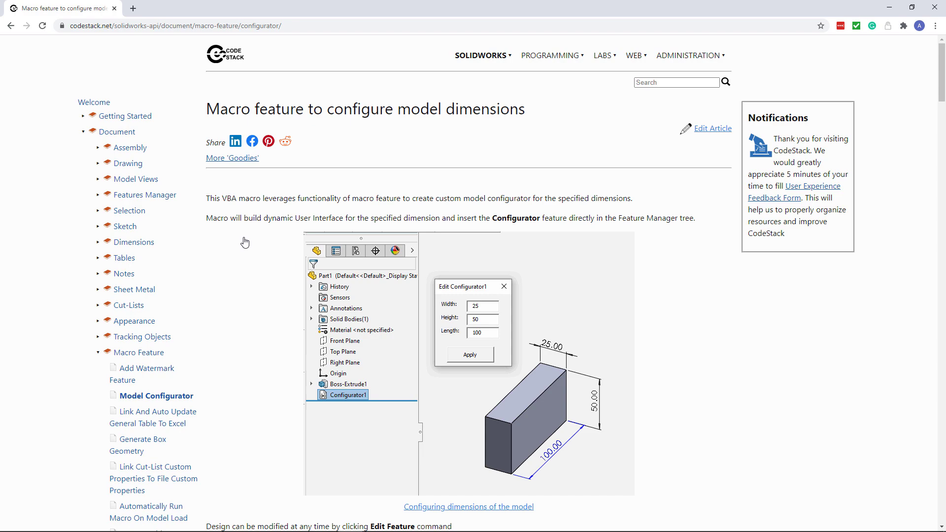
{"action": "scroll", "scroll_direction": "down", "scroll_amount": 3}
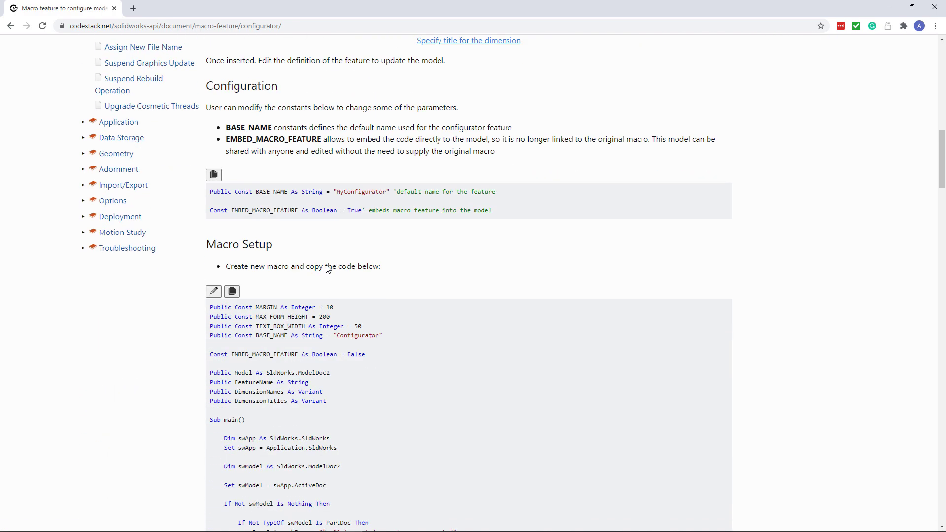
{"action": "scroll", "scroll_direction": "down", "scroll_amount": 3}
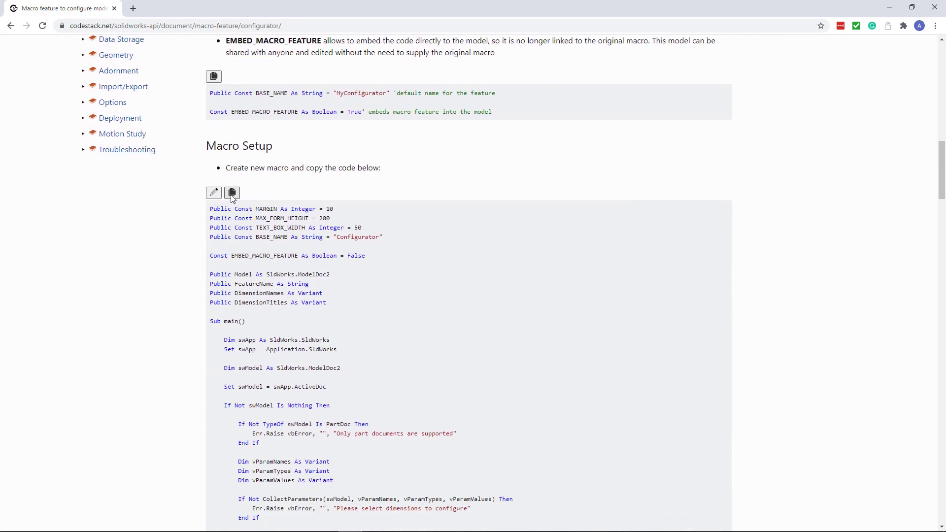
{"action": "left_click", "coordinate": [232, 193]}
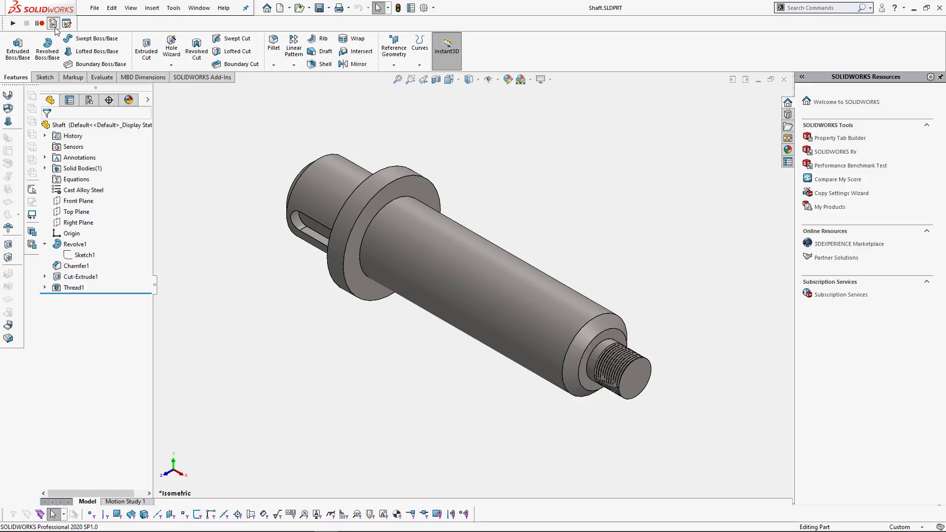
Start a new VBA macro file and save it in the DesignAutomation folder.
{"action": "left_click", "coordinate": [53, 24]}
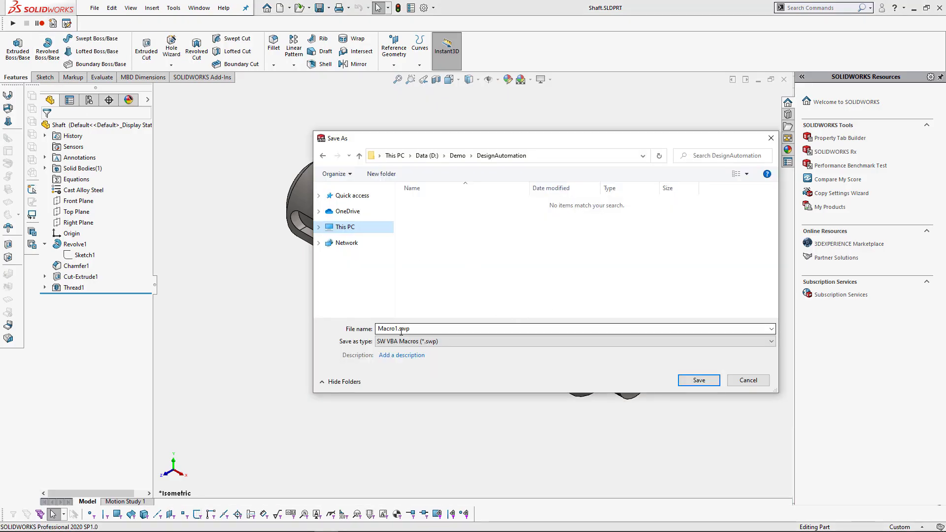
{"action": "left_click", "coordinate": [344, 227]}
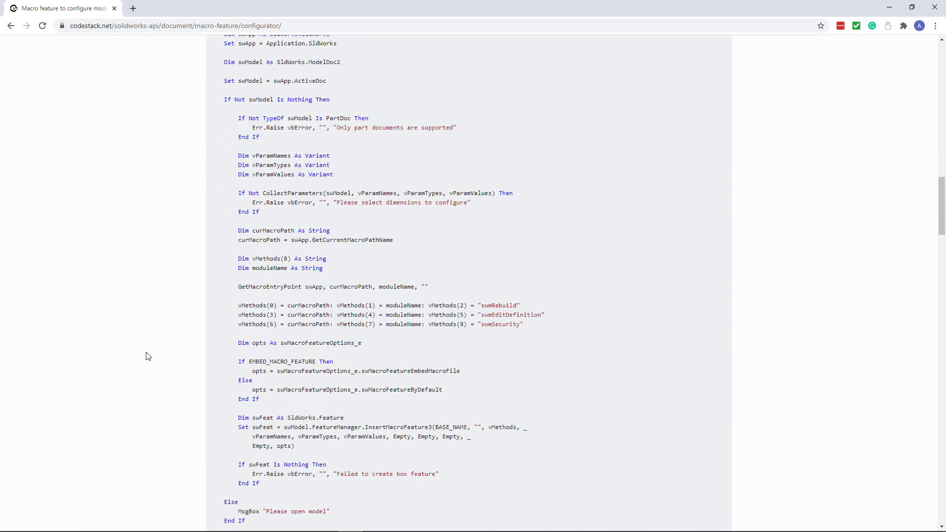
Scroll the Model Configurator page down to the user form code-behind block.
{"action": "scroll", "scroll_direction": "down", "scroll_amount": 3}
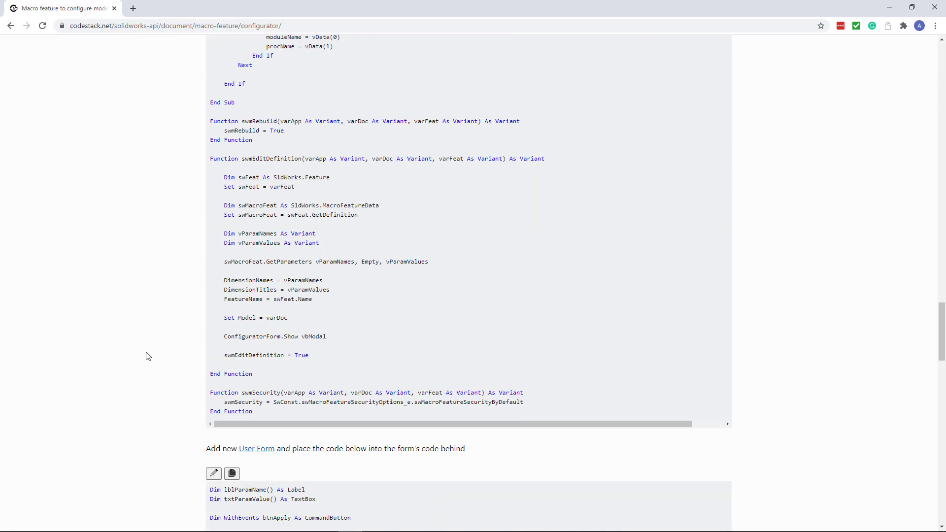
{"action": "scroll", "scroll_direction": "down", "scroll_amount": 3}
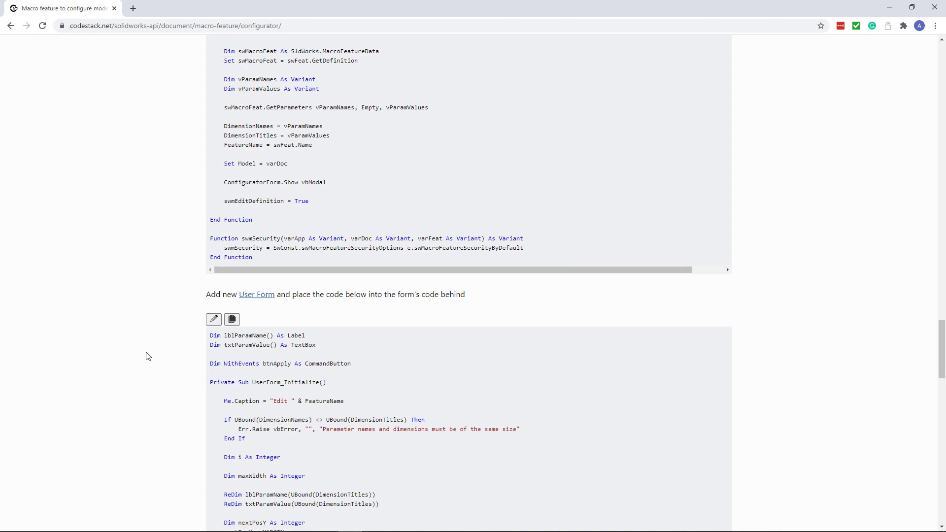
{"action": "scroll", "scroll_direction": "down", "scroll_amount": 3}
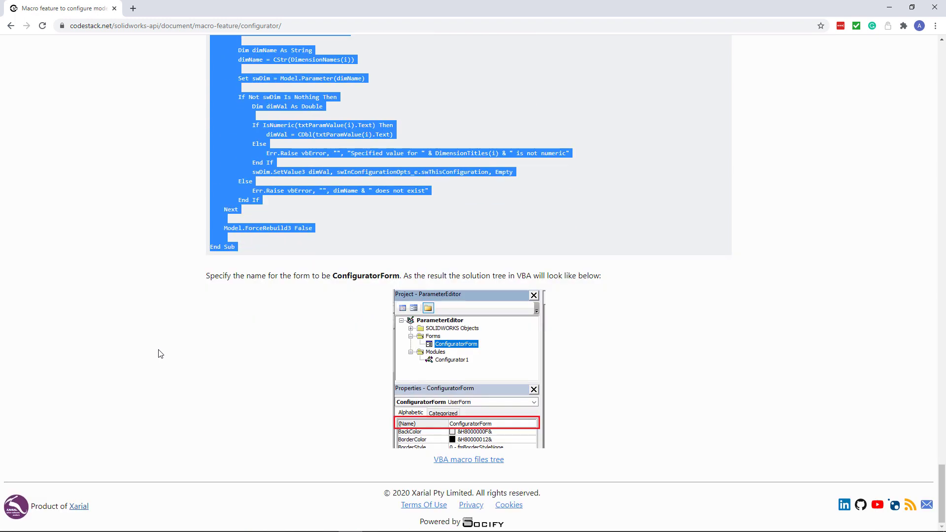
{"action": "mouse_move", "coordinate": [752, 206]}
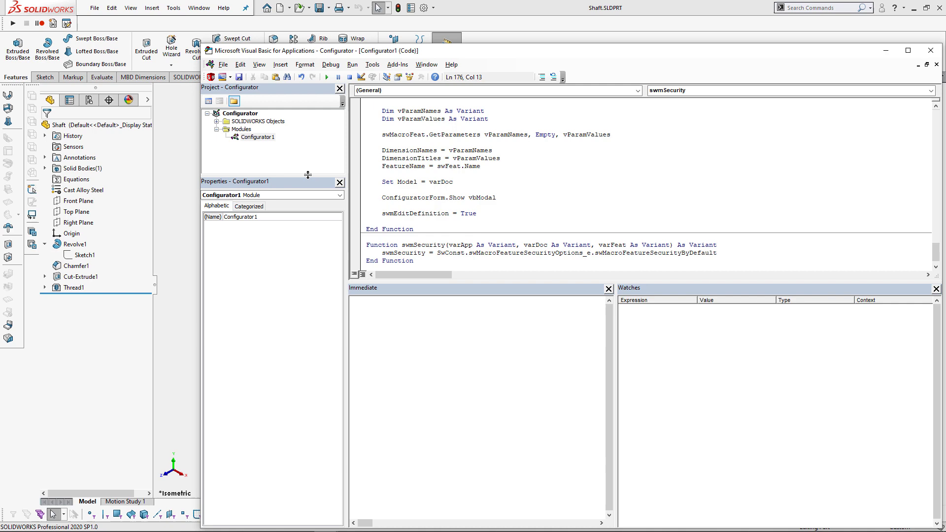
Insert a UserForm into the macro project and set its (Name) to ConfiguratorForm.
{"action": "right_click", "coordinate": [240, 129]}
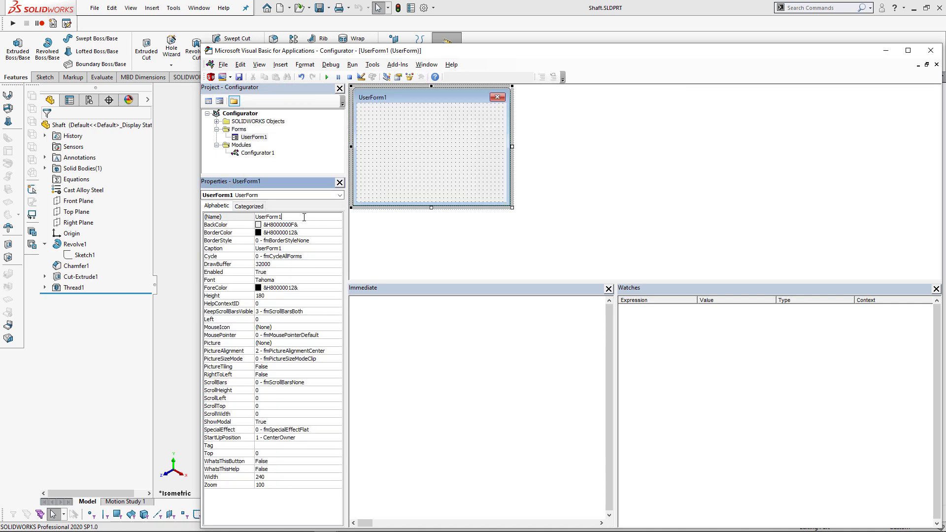
{"action": "type", "text": "ConfiguratorForm"}
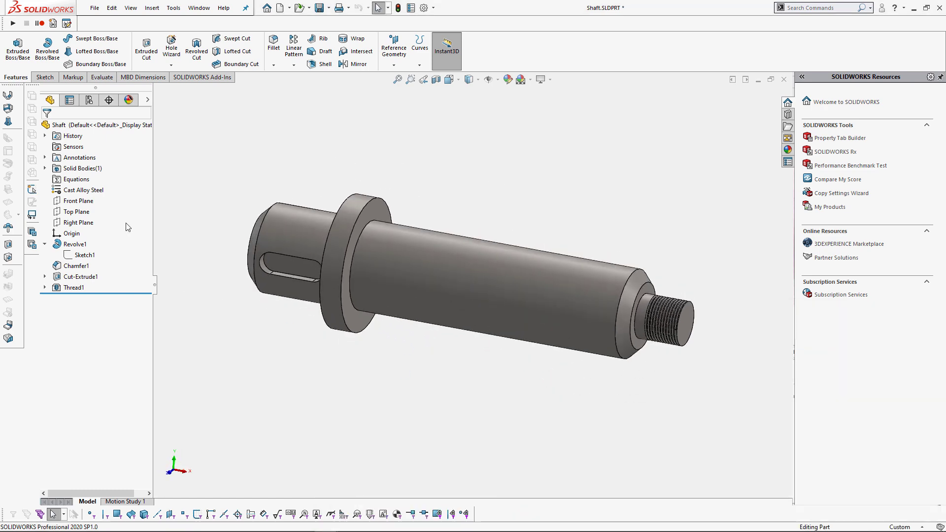
Show the shaft's feature dimensions, run the macro's main routine and name the length dimension Length.
{"action": "right_click", "coordinate": [79, 157]}
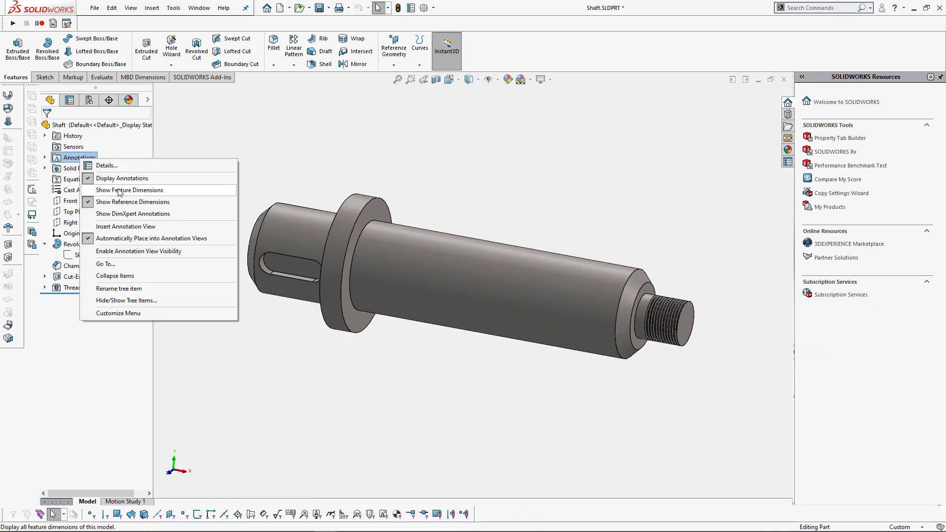
{"action": "left_click", "coordinate": [130, 191]}
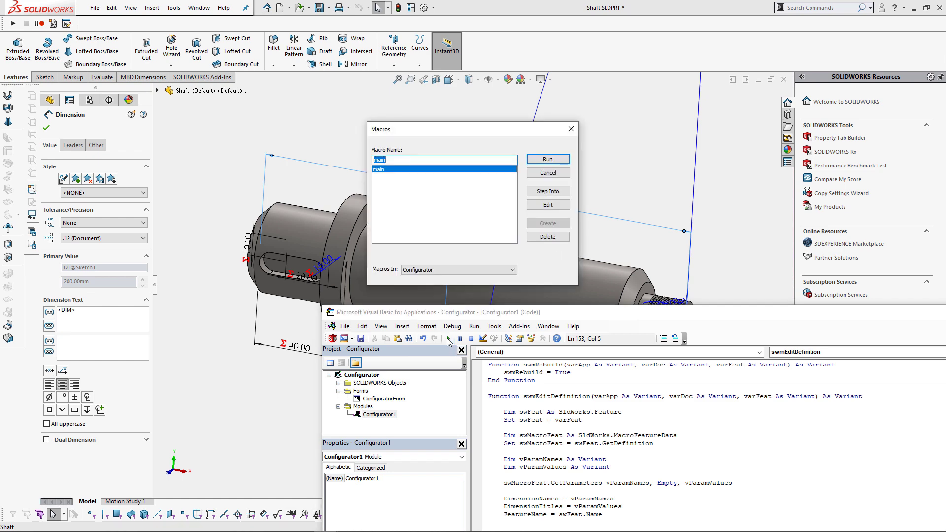
{"action": "left_click", "coordinate": [547, 159]}
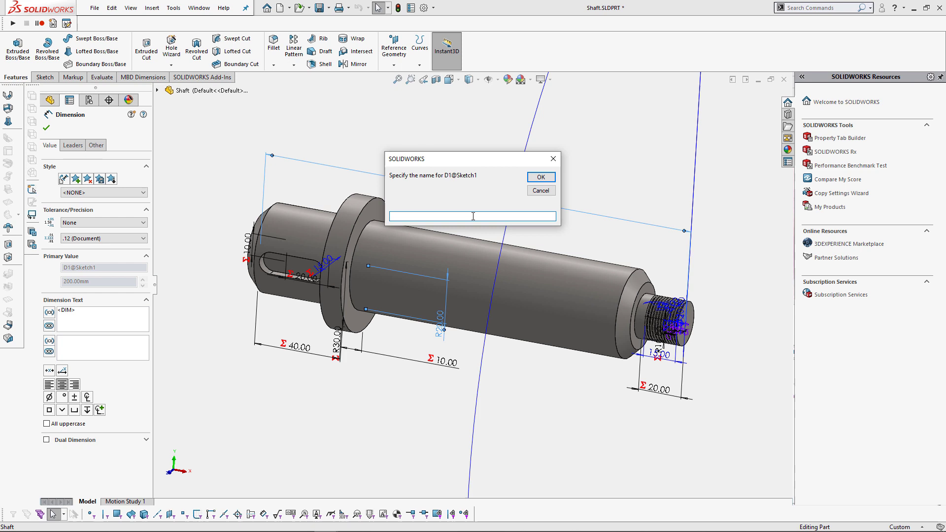
{"action": "type", "text": "Length"}
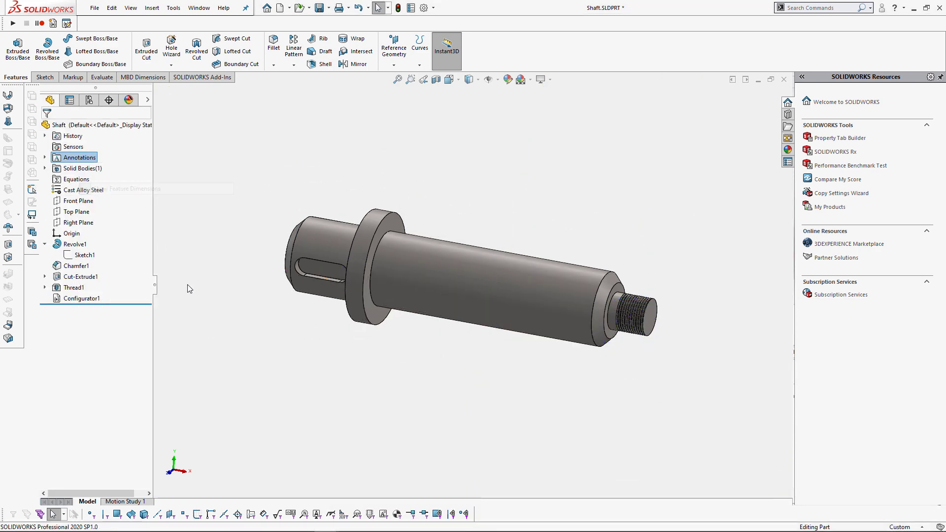
Edit Configurator1, trying length 150 and radius 25, then applying length 250 and radius 50.
{"action": "right_click", "coordinate": [82, 297]}
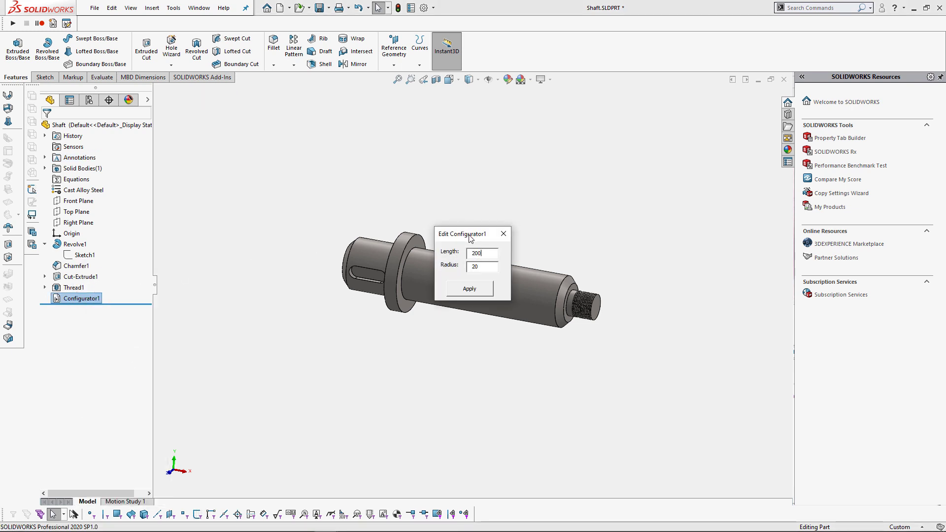
{"action": "left_click_drag", "start_coordinate": [461, 234], "coordinate": [529, 160]}
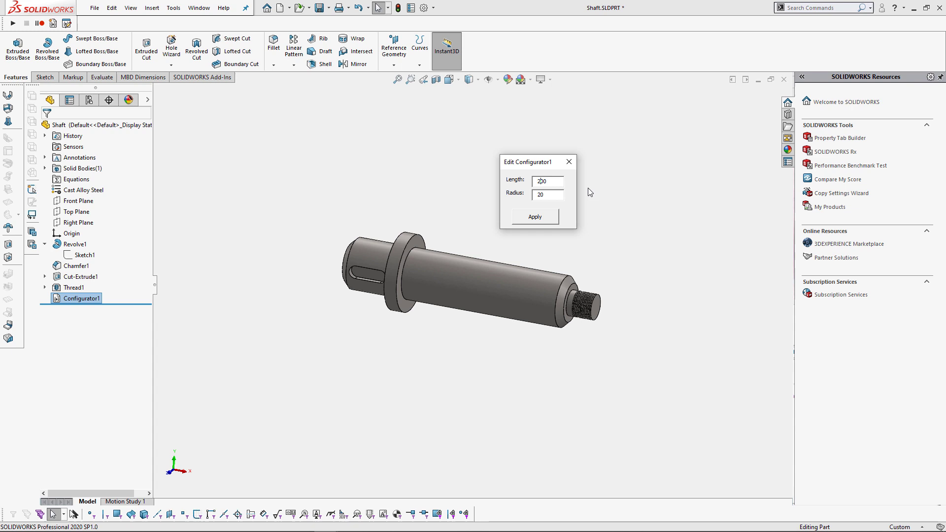
{"action": "type", "text": "150"}
{"action": "left_click", "coordinate": [548, 193]}
{"action": "type", "text": "25"}
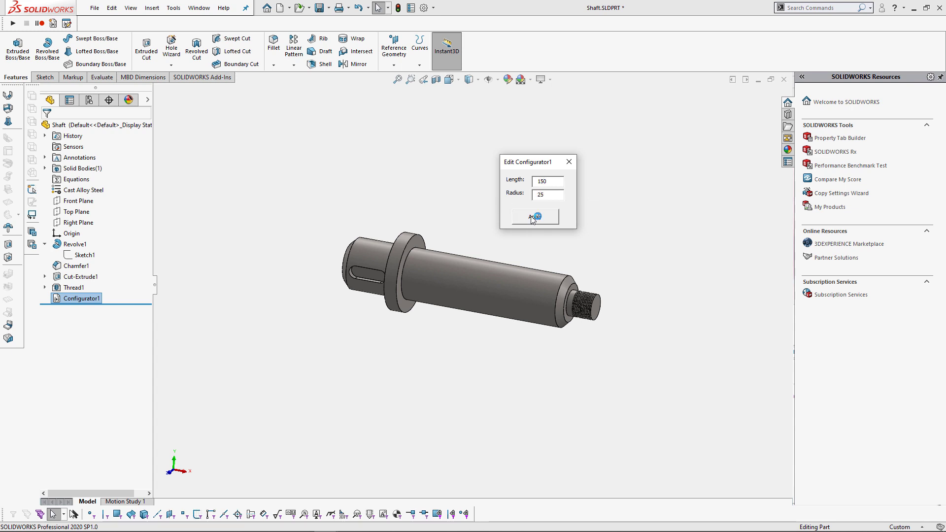
{"action": "left_click", "coordinate": [534, 217]}
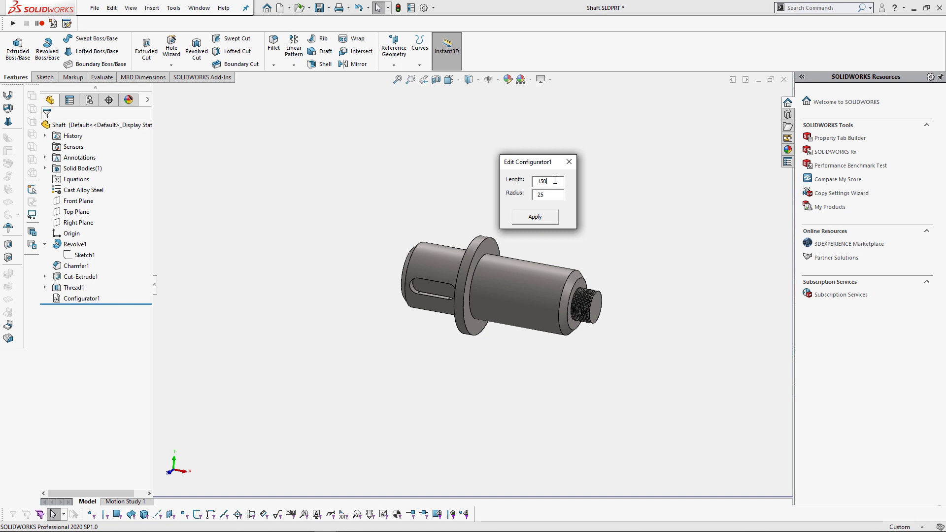
{"action": "type", "text": "25"}
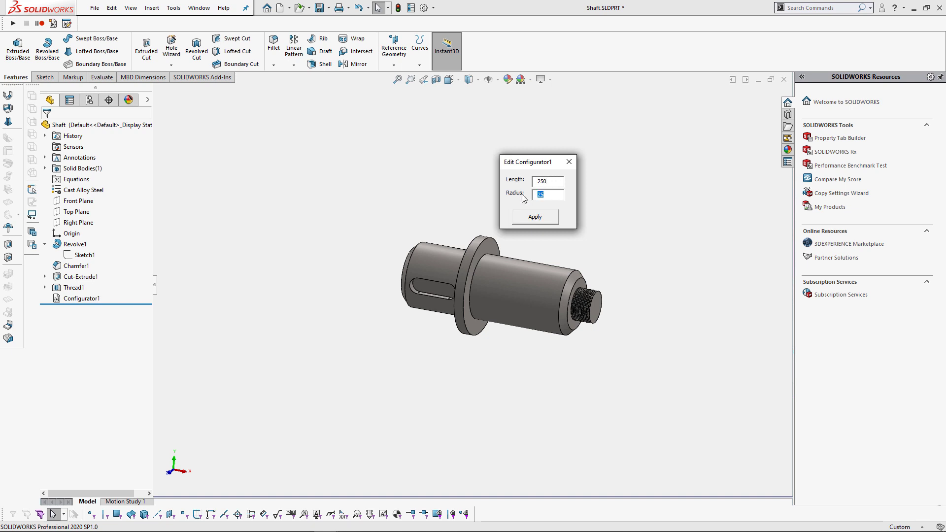
{"action": "left_click", "coordinate": [534, 216]}
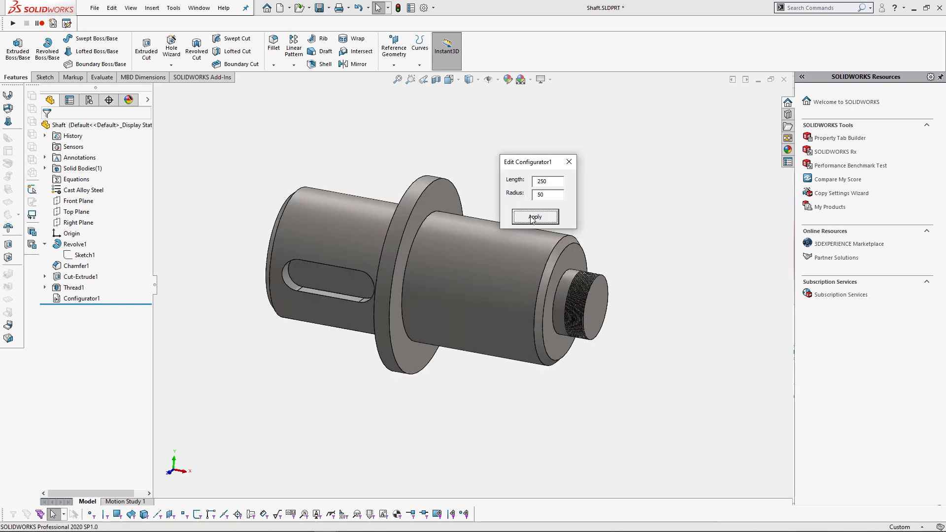
{"action": "left_click", "coordinate": [533, 217]}
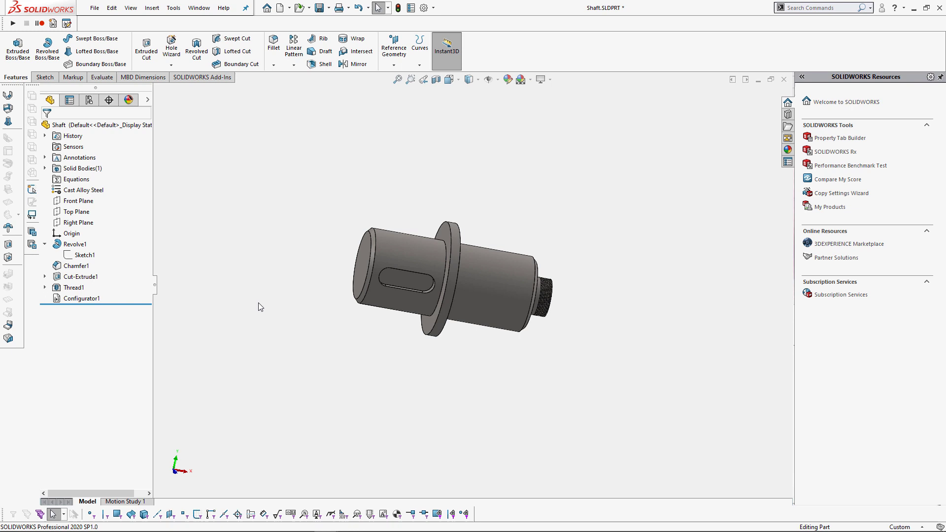
{"action": "right_click", "coordinate": [81, 298]}
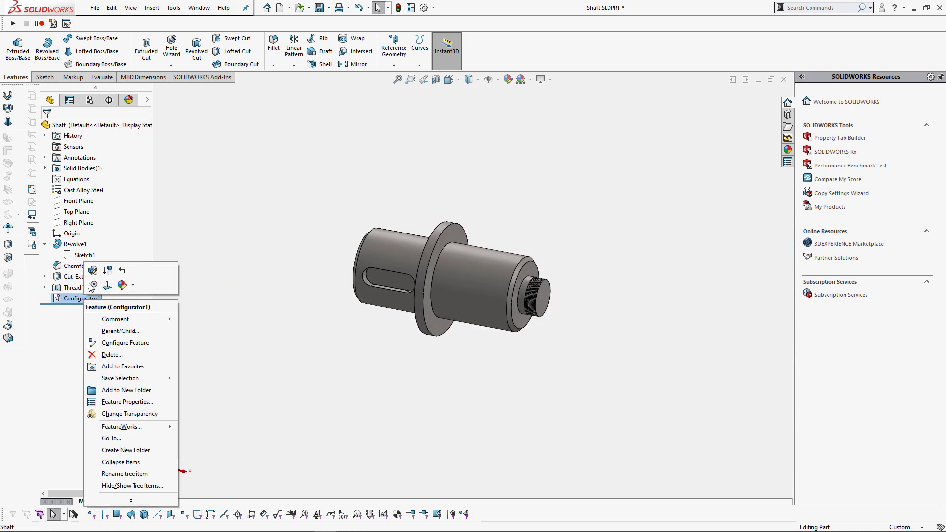
{"action": "left_click", "coordinate": [125, 343]}
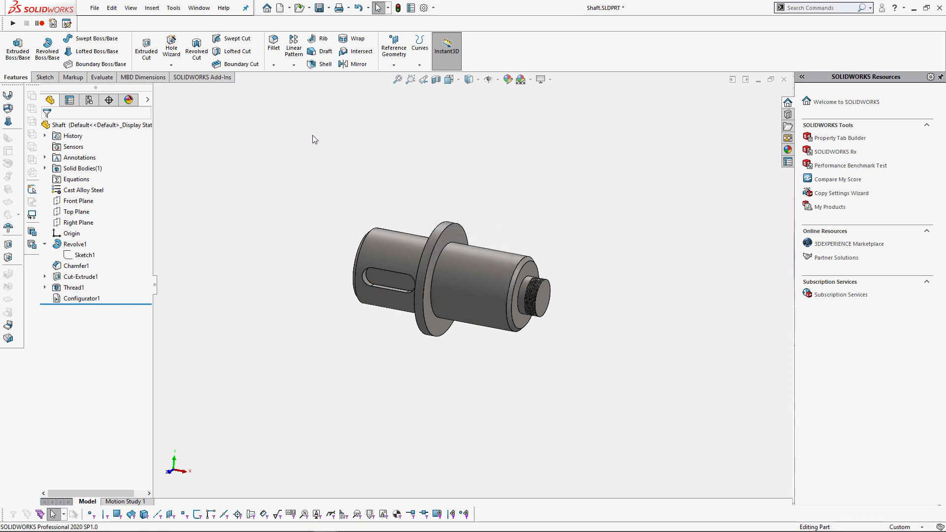
{"action": "left_click", "coordinate": [173, 8]}
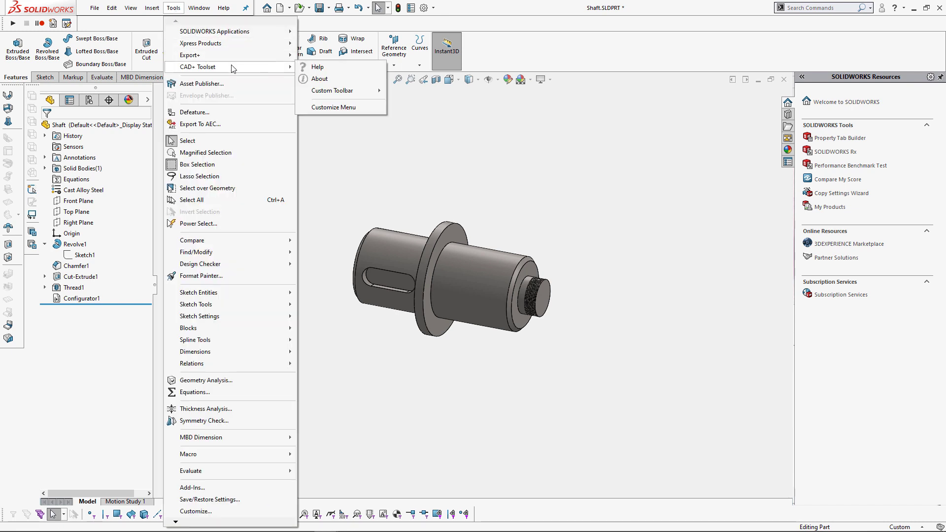
Create a custom toolbar named 'Design Automation' in the CAD+ Customize Menu settings.
{"action": "left_click", "coordinate": [332, 91]}
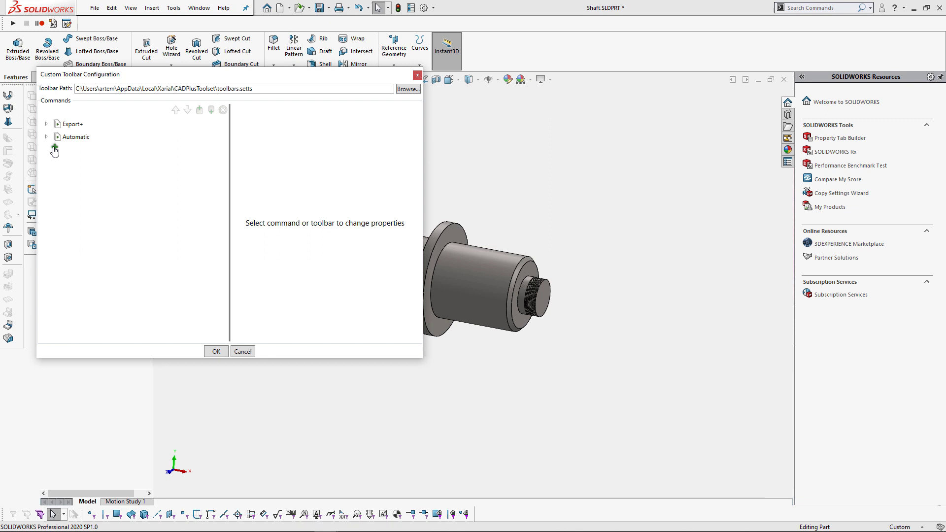
{"action": "left_click", "coordinate": [54, 149]}
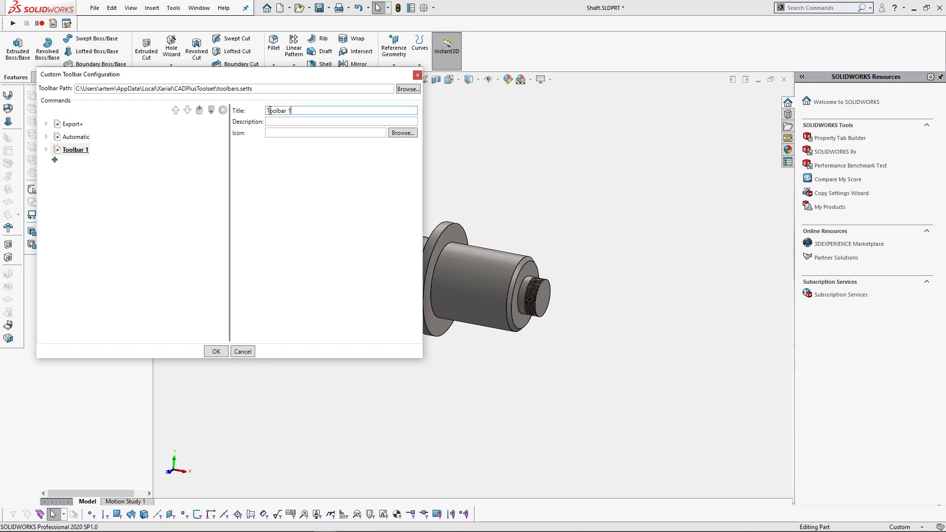
{"action": "type", "text": "Design Automation"}
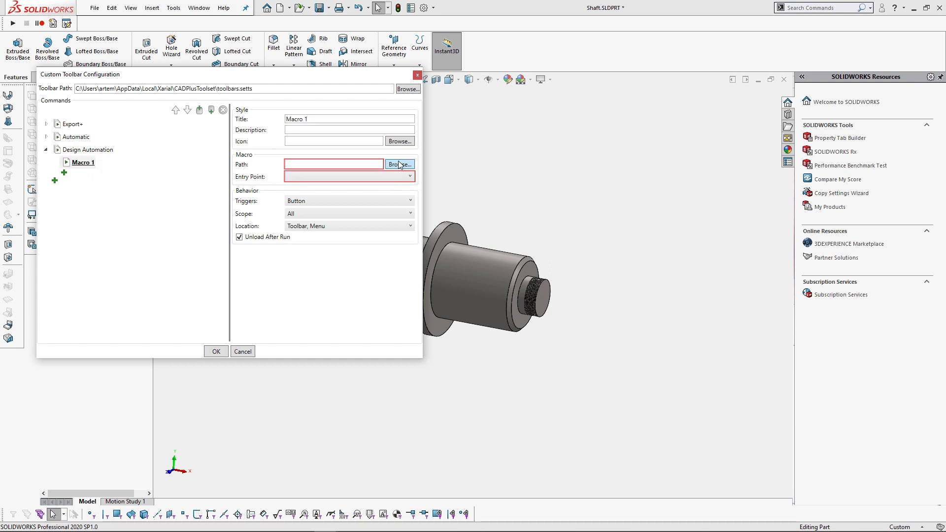
Link the command to Configurator.swp with description 'Configures Dimensions Of The Model', icon part-configurator.png, scope Part, and save.
{"action": "left_click", "coordinate": [399, 165]}
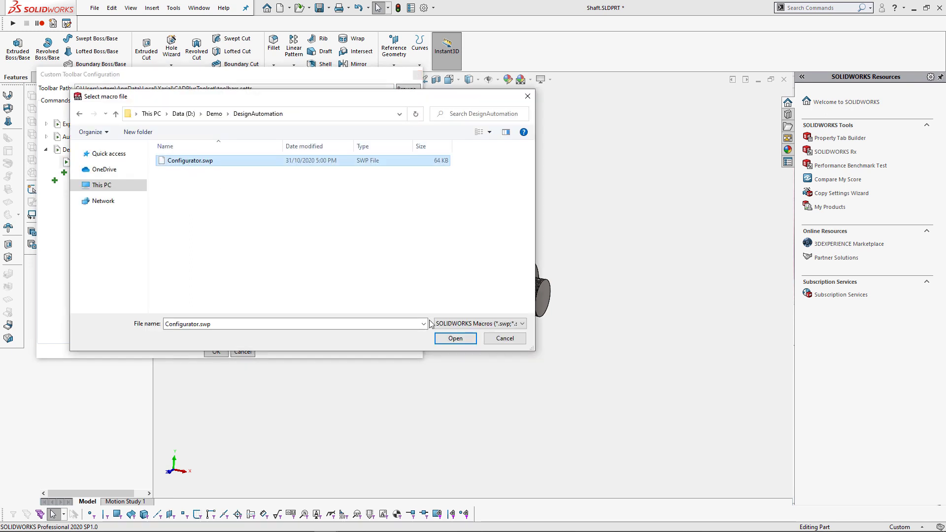
{"action": "left_click", "coordinate": [454, 338]}
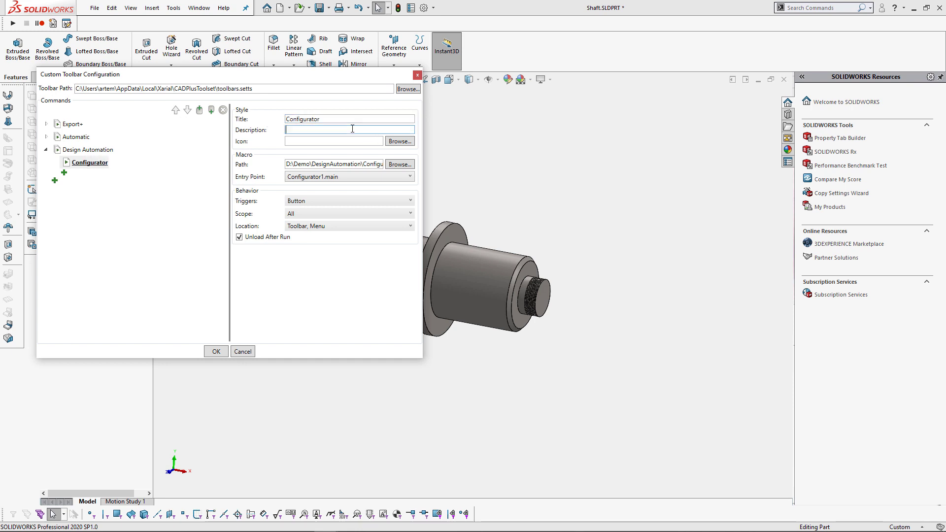
{"action": "type", "text": "Configures Dimensions Of The Model"}
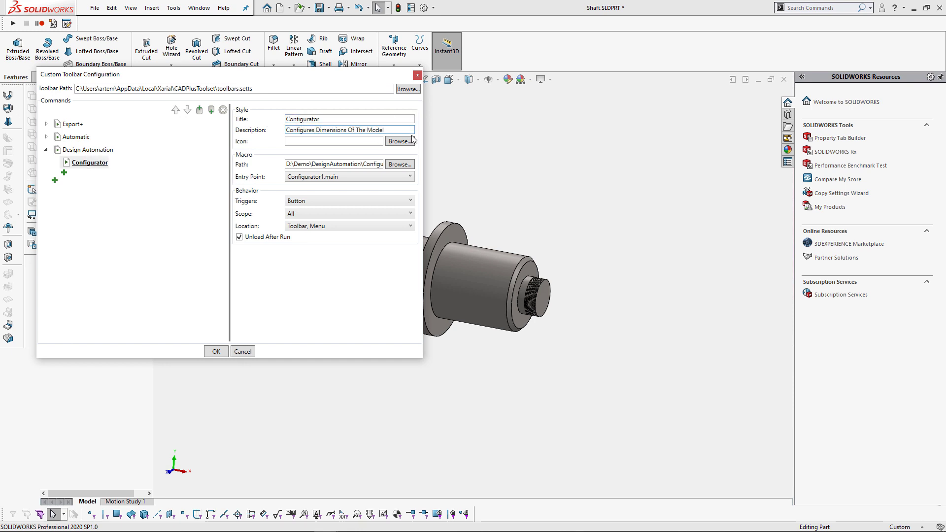
{"action": "left_click", "coordinate": [399, 141]}
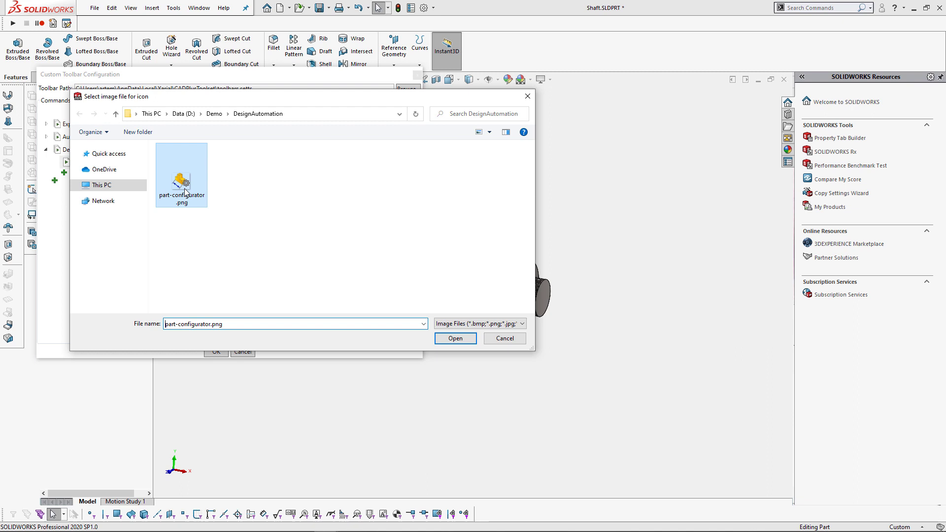
{"action": "left_click", "coordinate": [456, 338]}
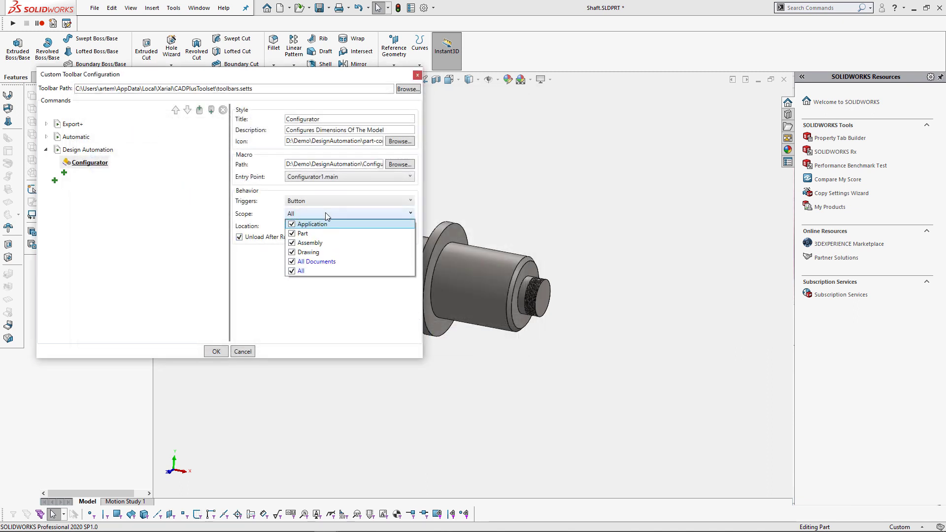
{"action": "left_click", "coordinate": [303, 234]}
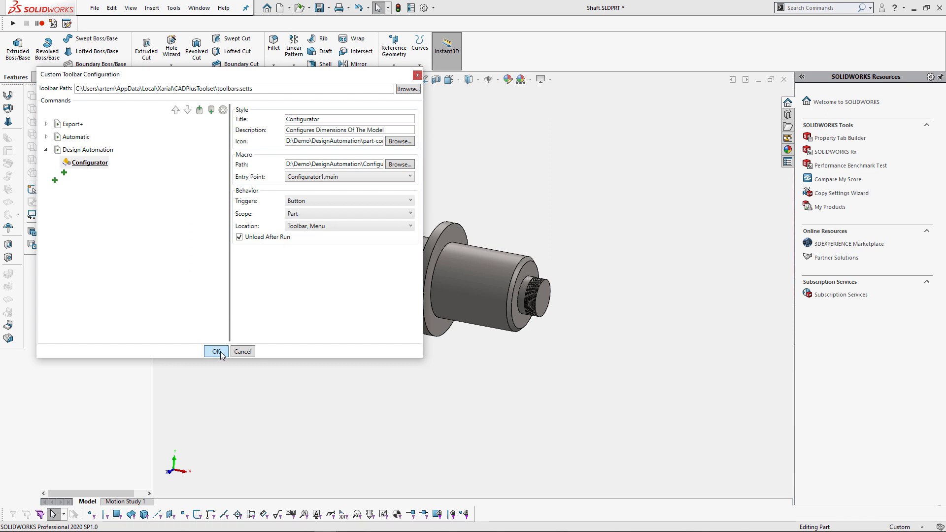
{"action": "left_click", "coordinate": [216, 351]}
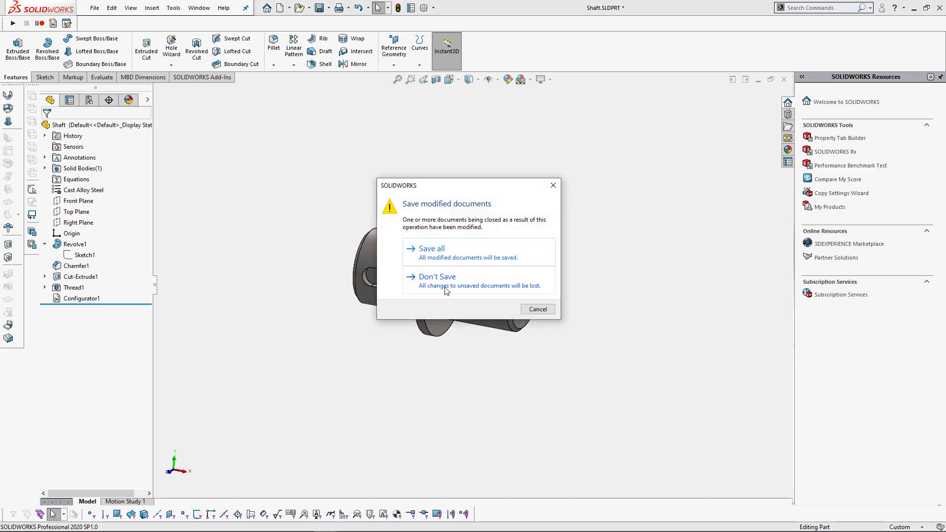
Close Shaft.SLDPRT without saving, open ChestOfDrawers.SLDPRT and look in the Tools menu for Design Automation.
{"action": "left_click", "coordinate": [437, 276]}
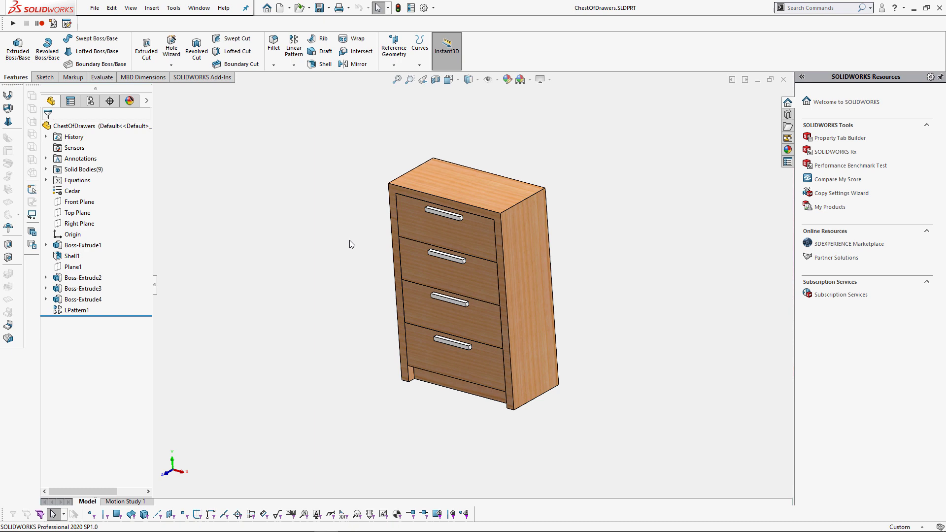
{"action": "left_click", "coordinate": [174, 7]}
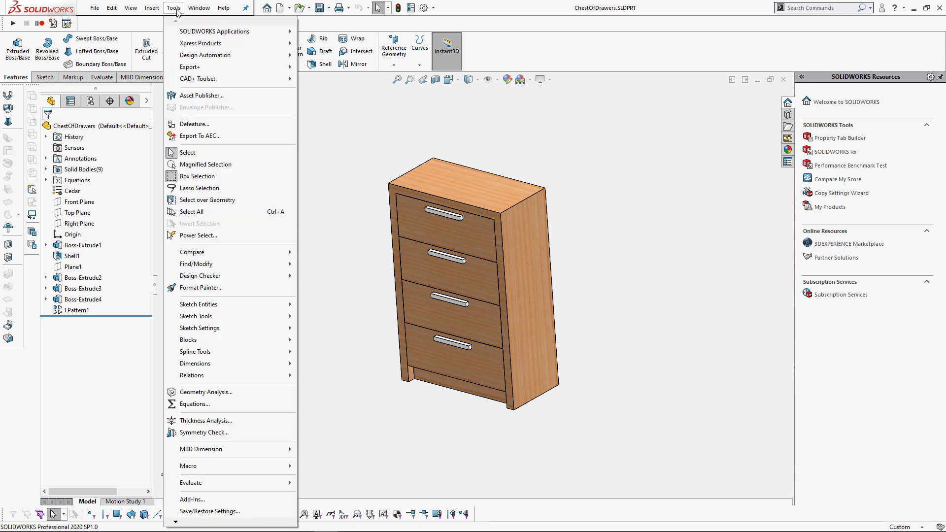
{"action": "mouse_move", "coordinate": [205, 55]}
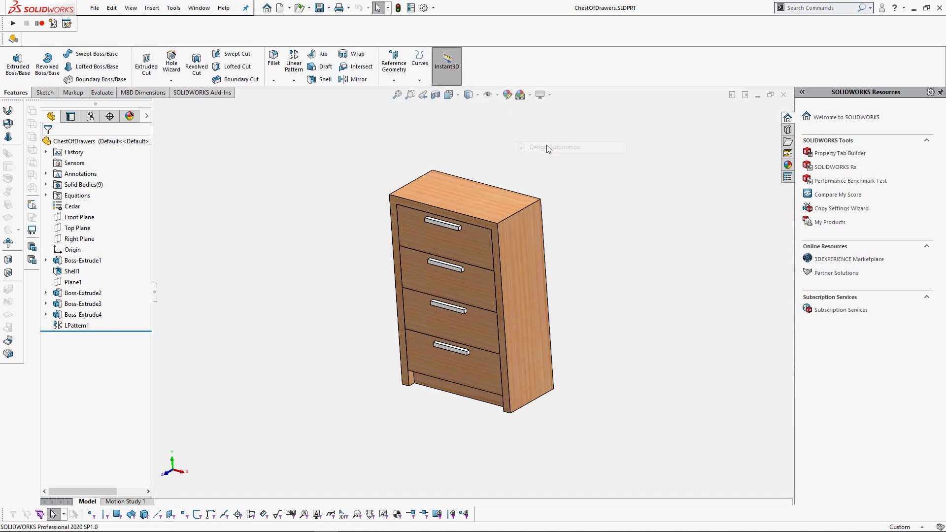
{"action": "mouse_move", "coordinate": [11, 39]}
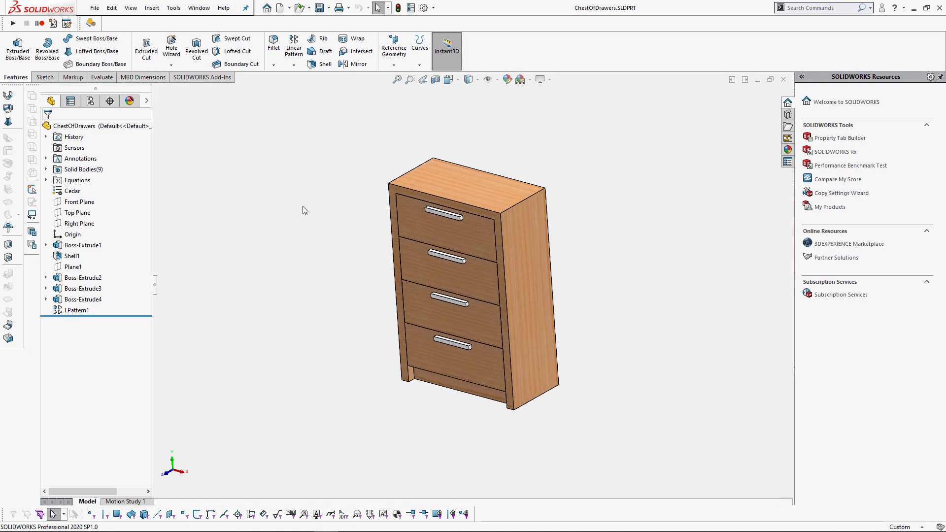
Inspect the 800×1200×400 Boss-Extrude1 body and the LPattern1 drawer spacing dimensions.
{"action": "left_click", "coordinate": [83, 245]}
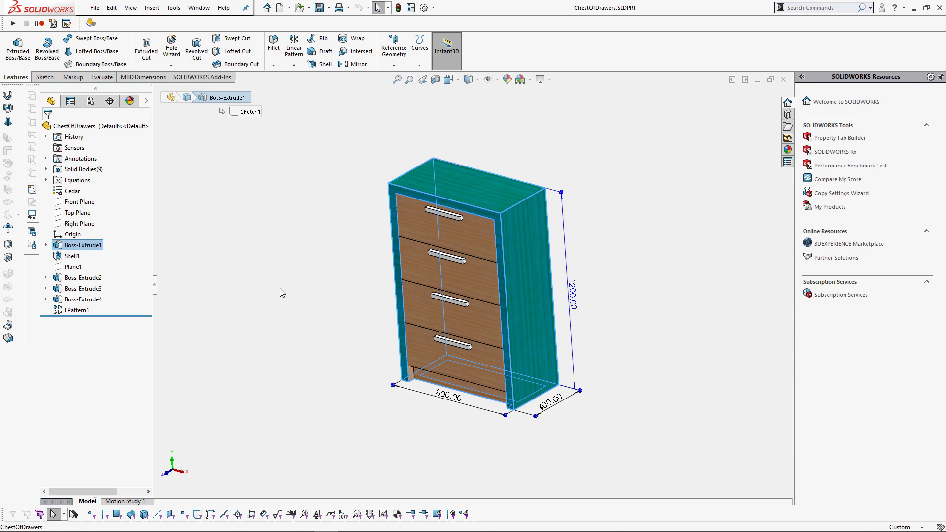
{"action": "left_click", "coordinate": [77, 310]}
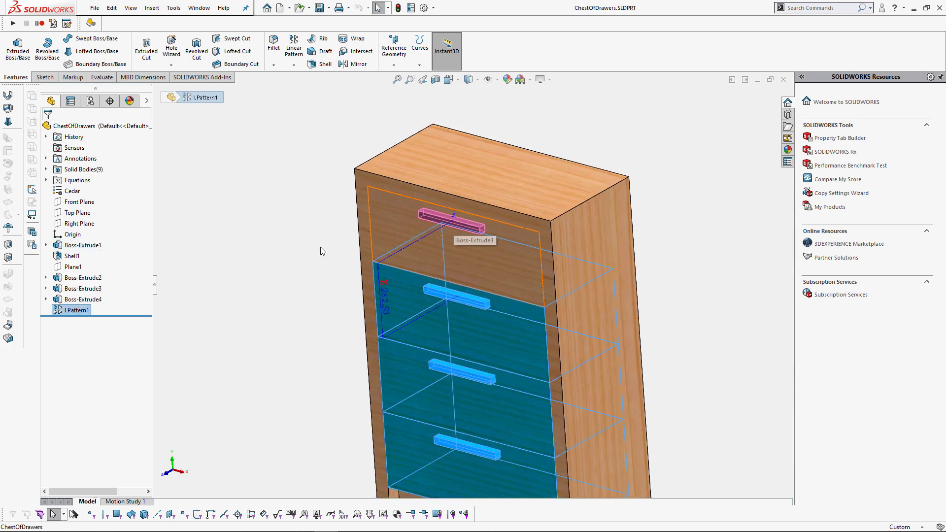
{"action": "right_click", "coordinate": [79, 158]}
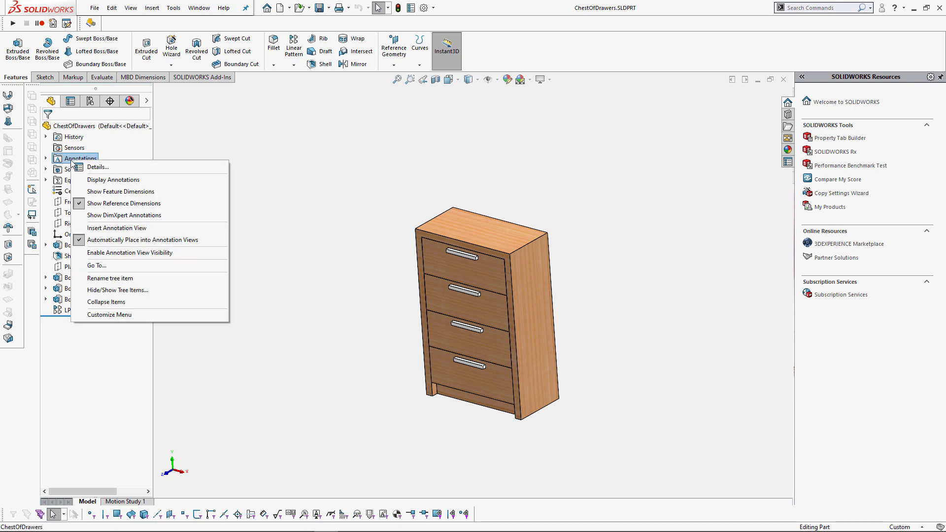
Show the chest's feature dimensions and select the 1200 height dimension for the Configurator.
{"action": "left_click", "coordinate": [121, 192]}
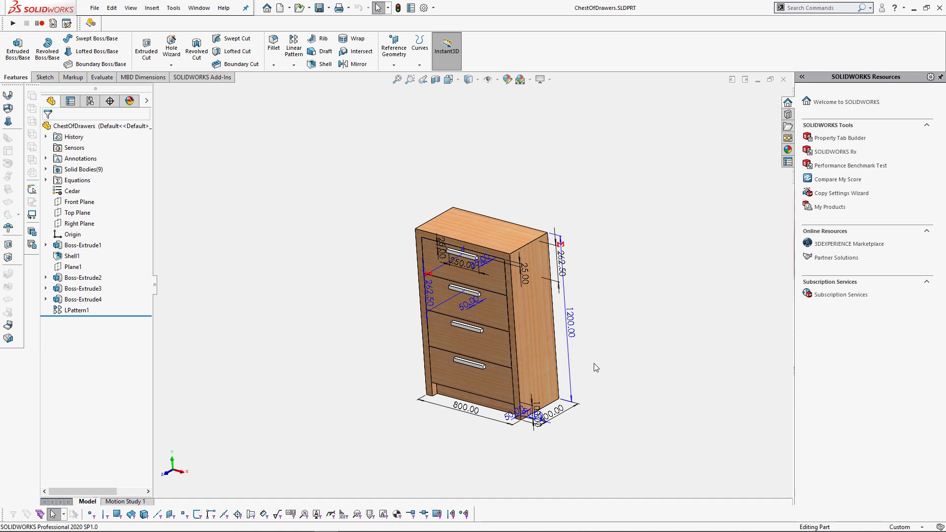
{"action": "mouse_move", "coordinate": [573, 372]}
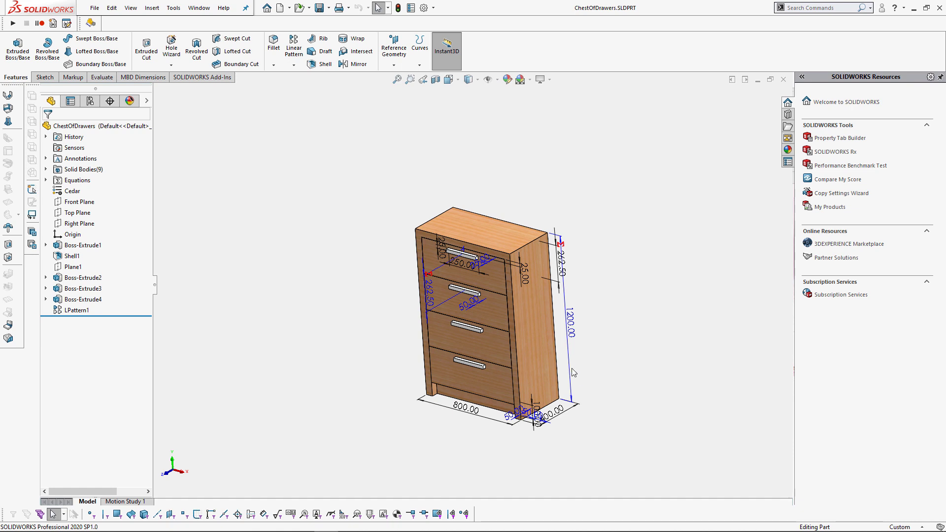
{"action": "left_click", "coordinate": [569, 316]}
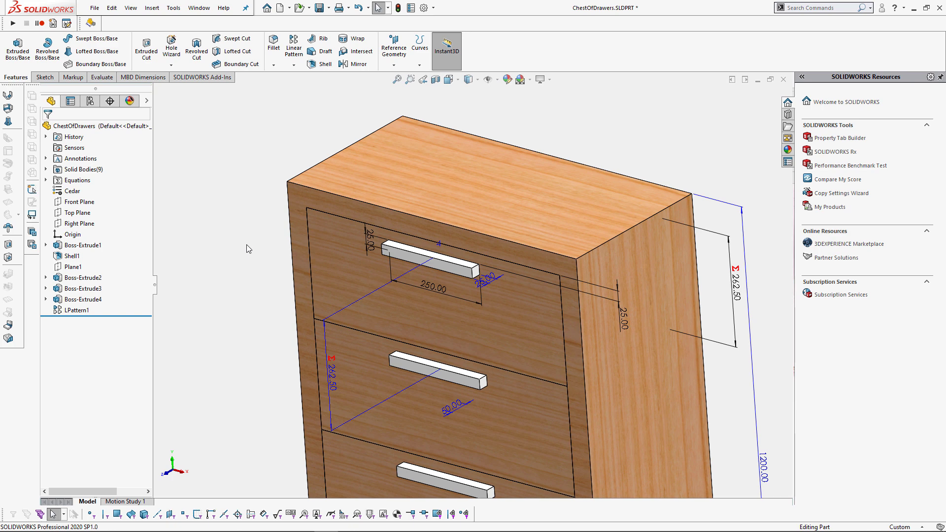
{"action": "mouse_move", "coordinate": [262, 222]}
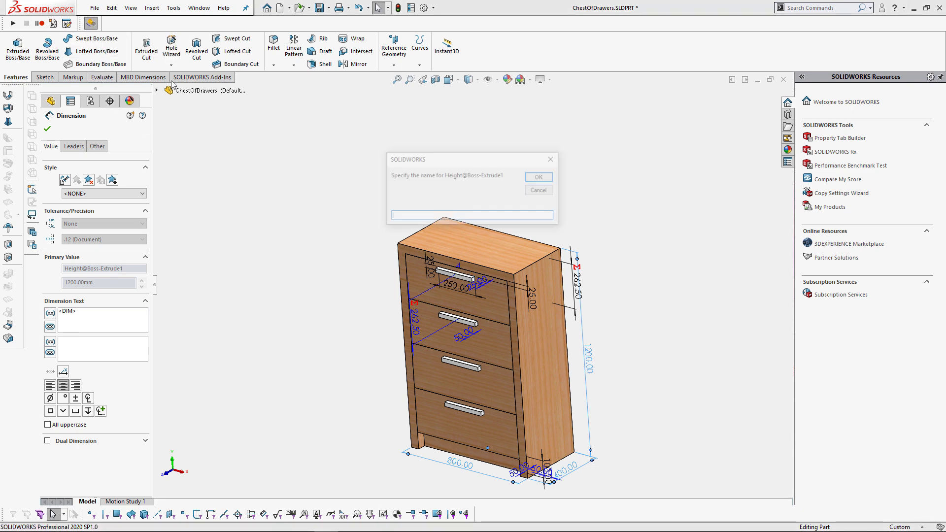
Finish naming the configurator dimensions, confirming the drawer count name.
{"action": "type", "text": "Dep"}
{"action": "type", "text": "No"}
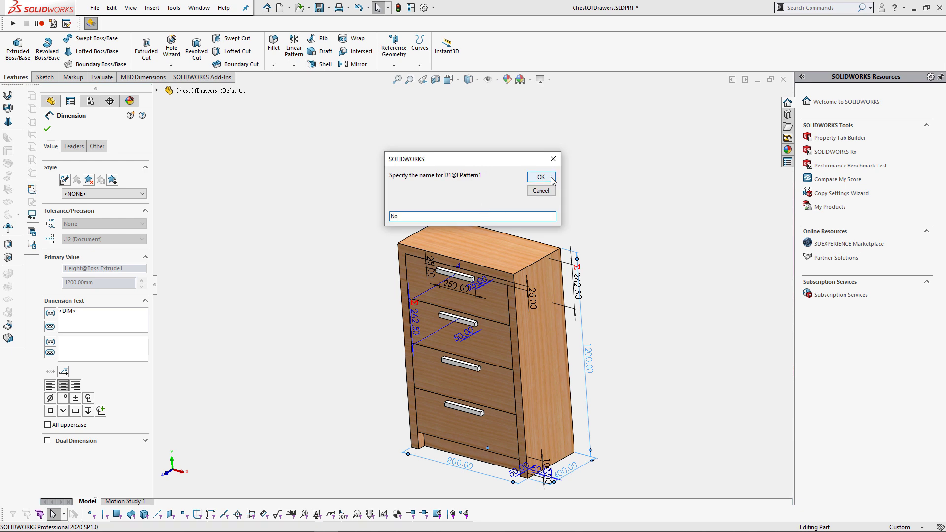
{"action": "left_click", "coordinate": [539, 176]}
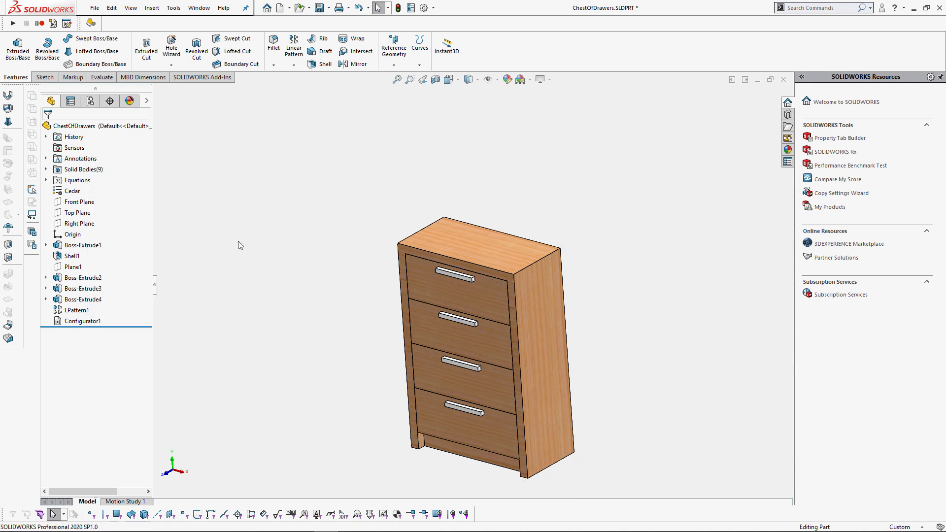
Edit Configurator1 to height 500 with two drawers, apply, and close the form.
{"action": "right_click", "coordinate": [82, 322]}
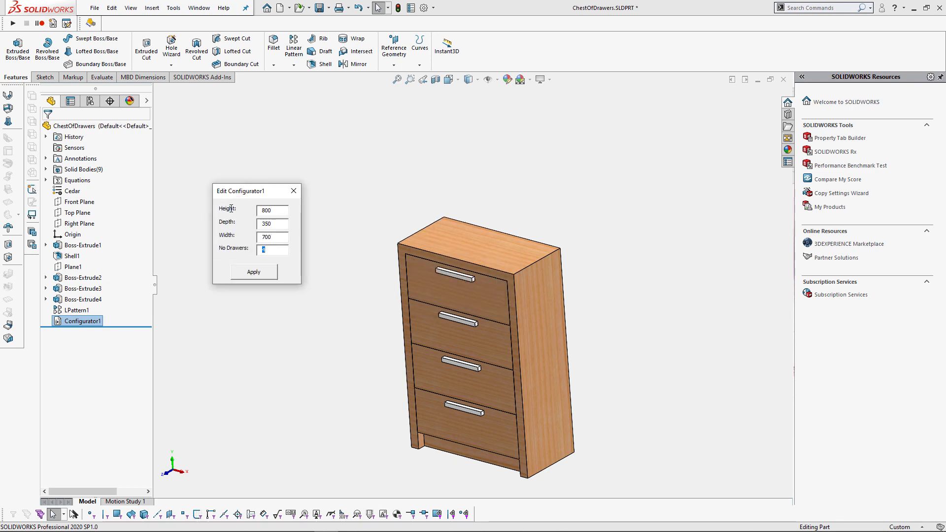
{"action": "left_click", "coordinate": [254, 272]}
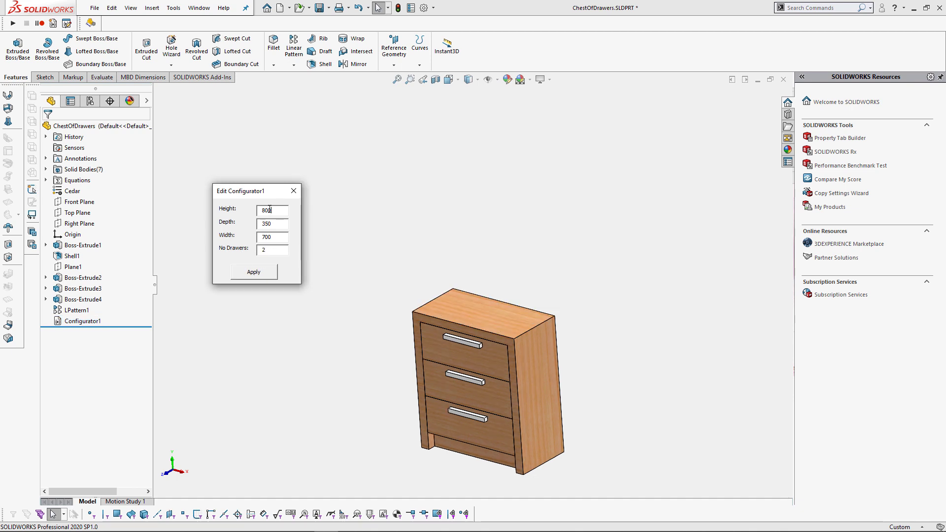
{"action": "type", "text": "500"}
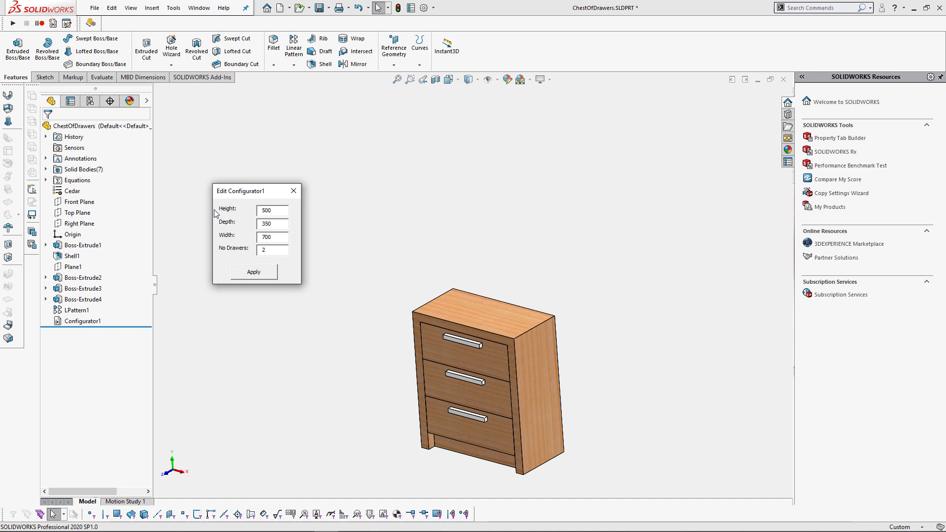
{"action": "left_click", "coordinate": [253, 272]}
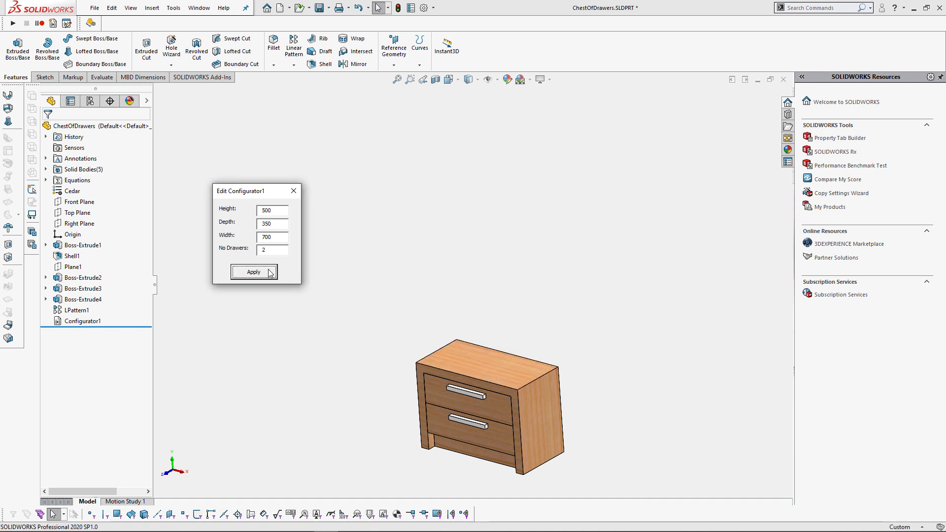
{"action": "mouse_move", "coordinate": [294, 191]}
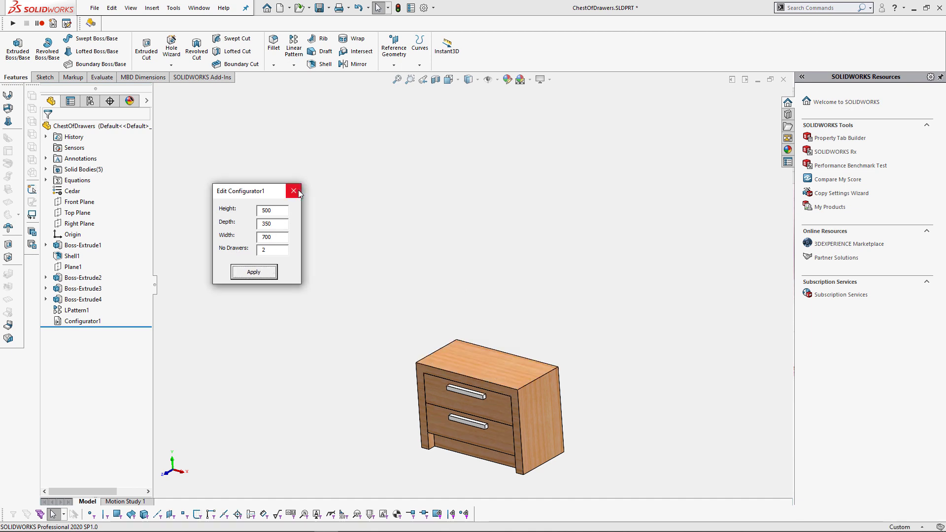
{"action": "left_click", "coordinate": [295, 191]}
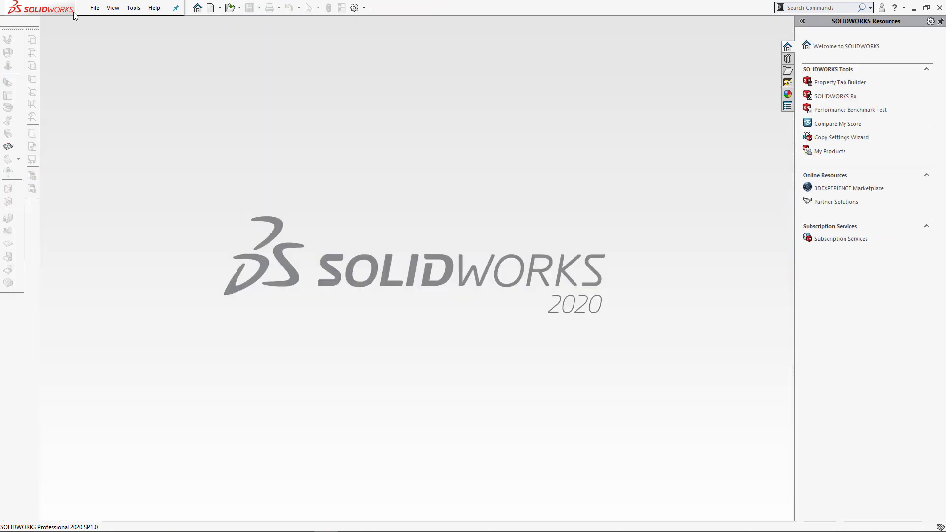
Reopen ChestOfDrawers from recent files, set Configurator1 to 700 high with three drawers, then close the part.
{"action": "left_click", "coordinate": [94, 7]}
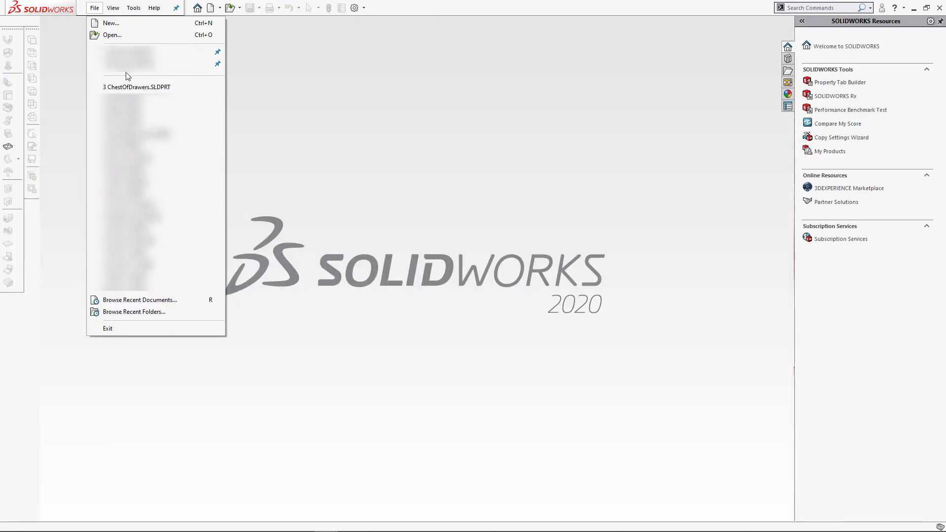
{"action": "left_click", "coordinate": [136, 87]}
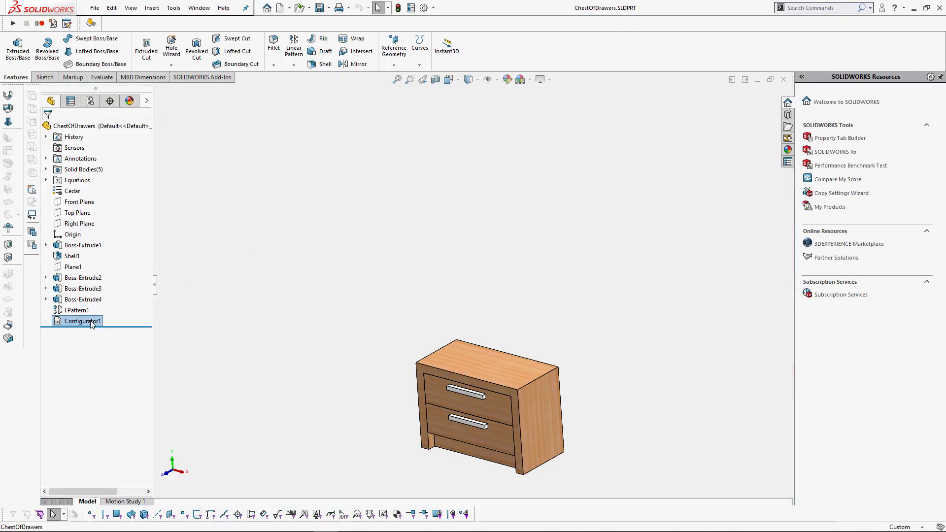
{"action": "double_click", "coordinate": [80, 321]}
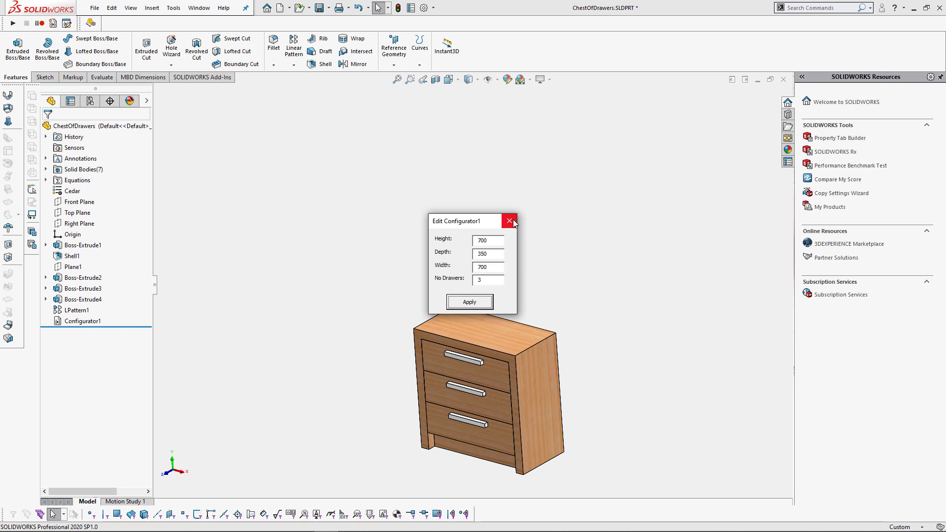
{"action": "left_click", "coordinate": [510, 220]}
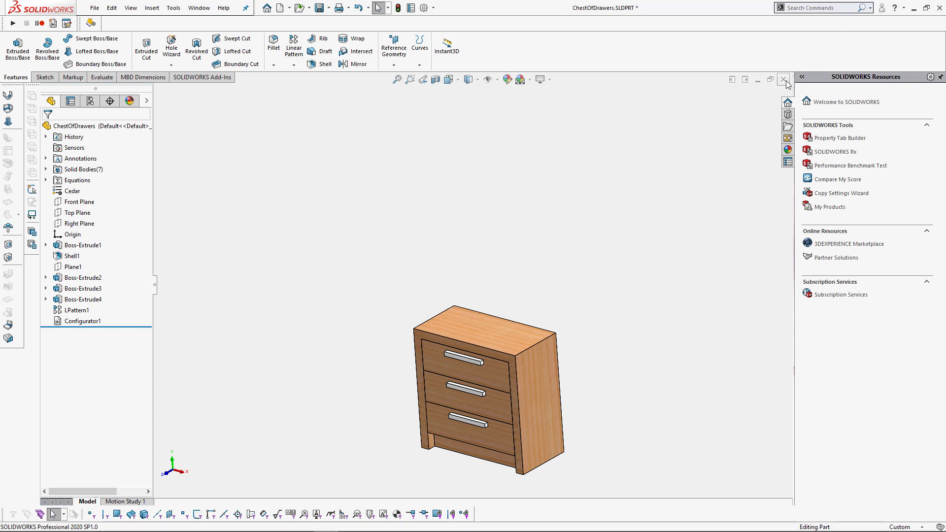
{"action": "left_click", "coordinate": [784, 79]}
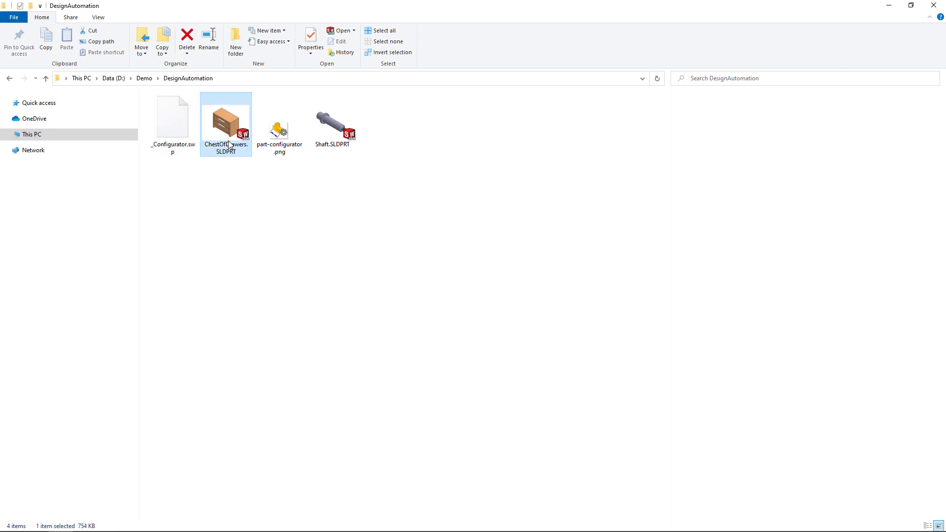
Open ChestOfDrawers.SLDPRT from the DesignAutomation folder.
{"action": "double_click", "coordinate": [225, 118]}
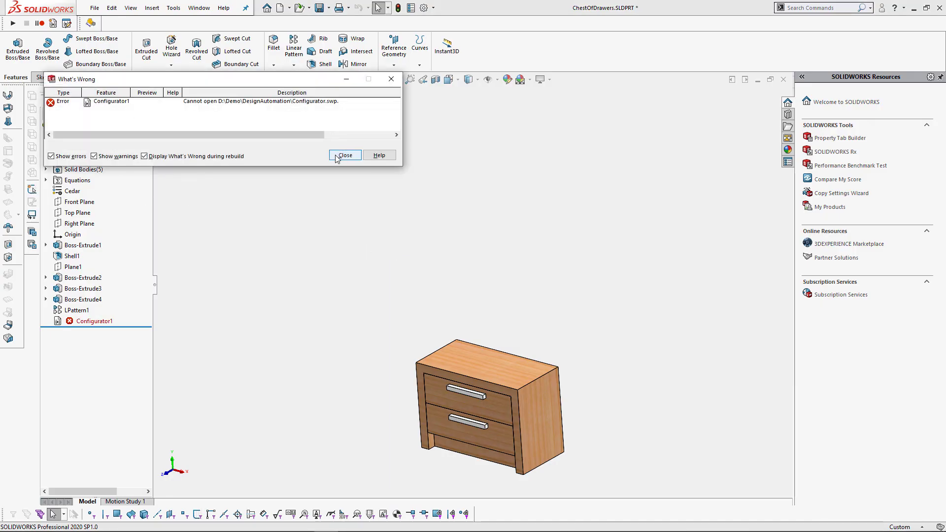
Dismiss the missing Configurator.swp error and close the broken part without saving.
{"action": "left_click", "coordinate": [345, 155]}
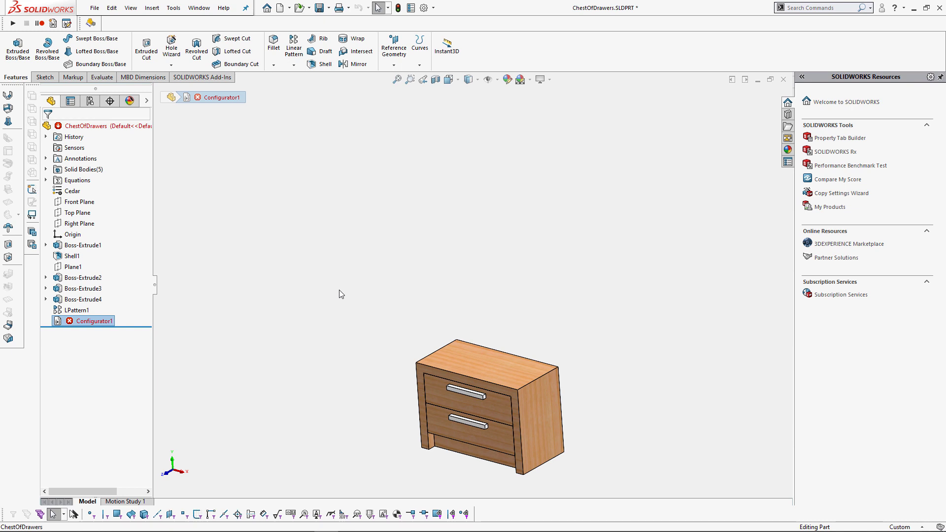
{"action": "key", "text": "Delete"}
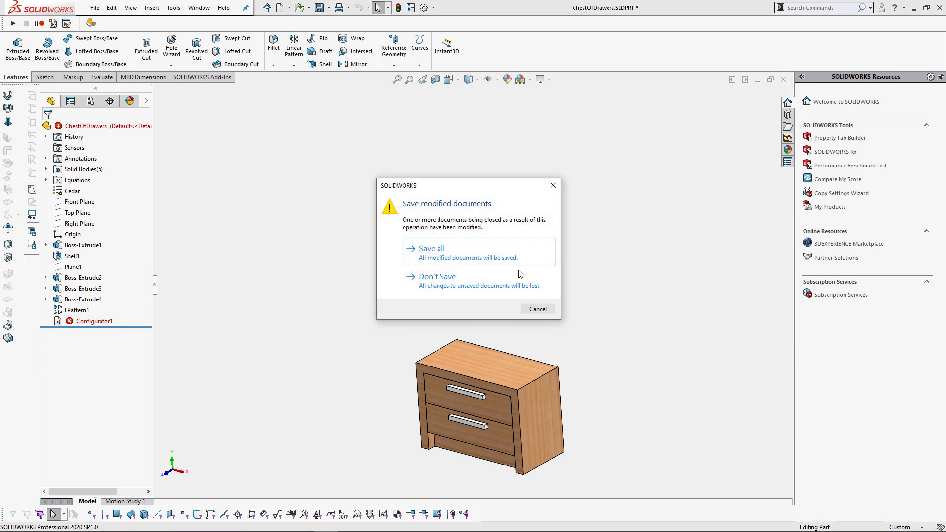
{"action": "left_click", "coordinate": [435, 276]}
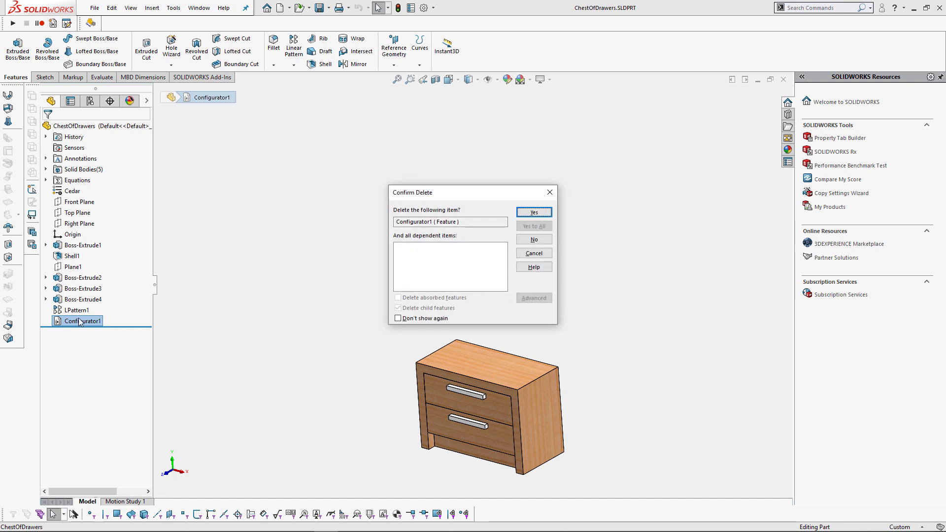
Confirm deleting Configurator1 and set EMBED_MACRO_FEATURE to True in the macro code.
{"action": "left_click", "coordinate": [533, 212]}
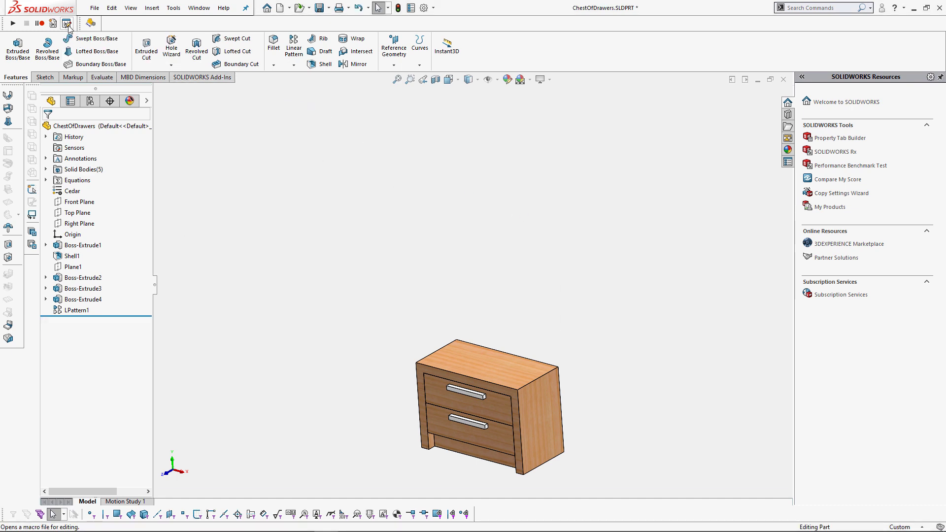
{"action": "left_click", "coordinate": [67, 23]}
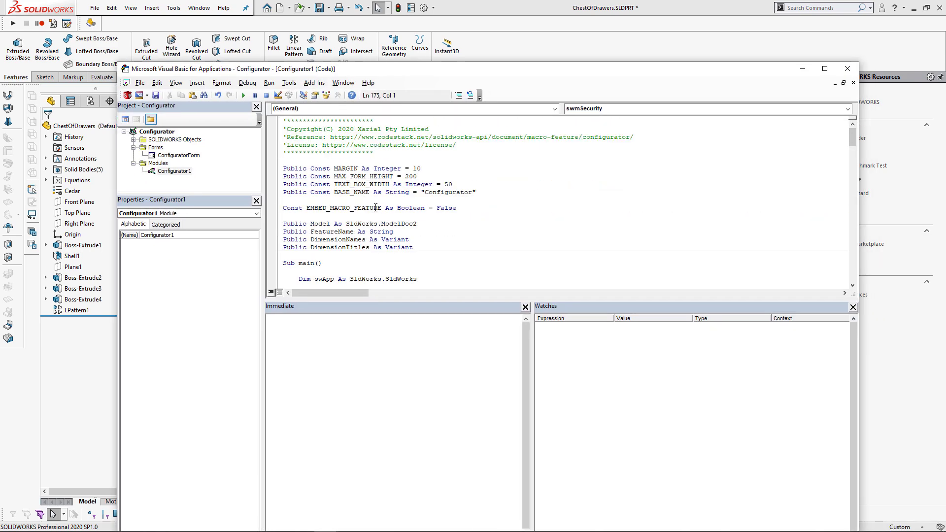
{"action": "type", "text": "true"}
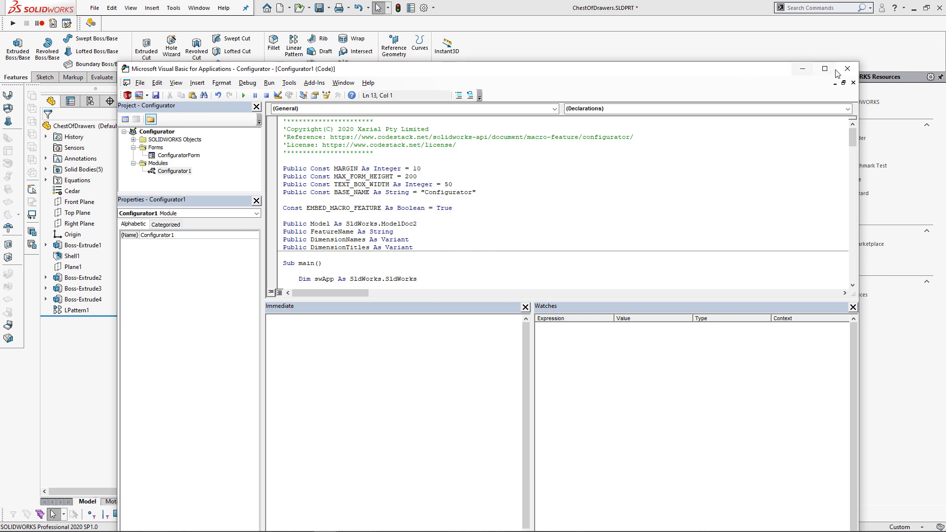
{"action": "left_click", "coordinate": [848, 68]}
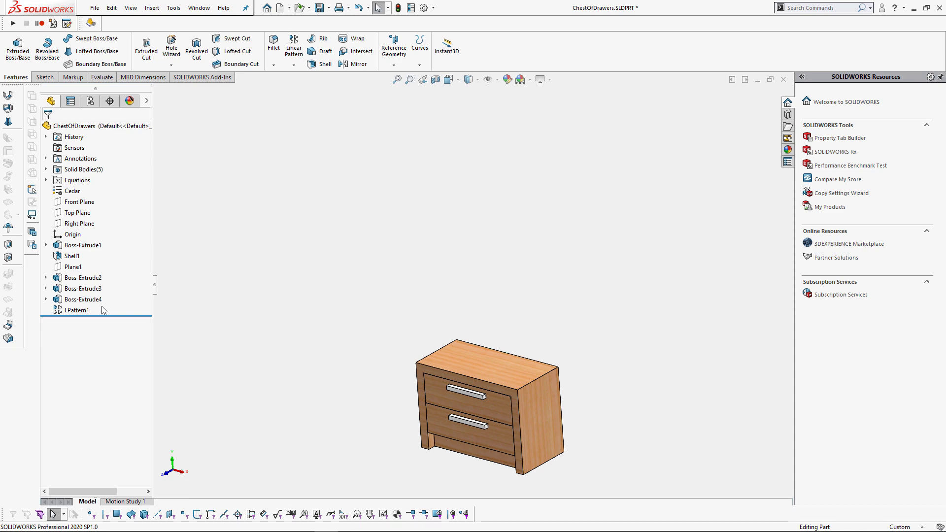
{"action": "mouse_move", "coordinate": [79, 157]}
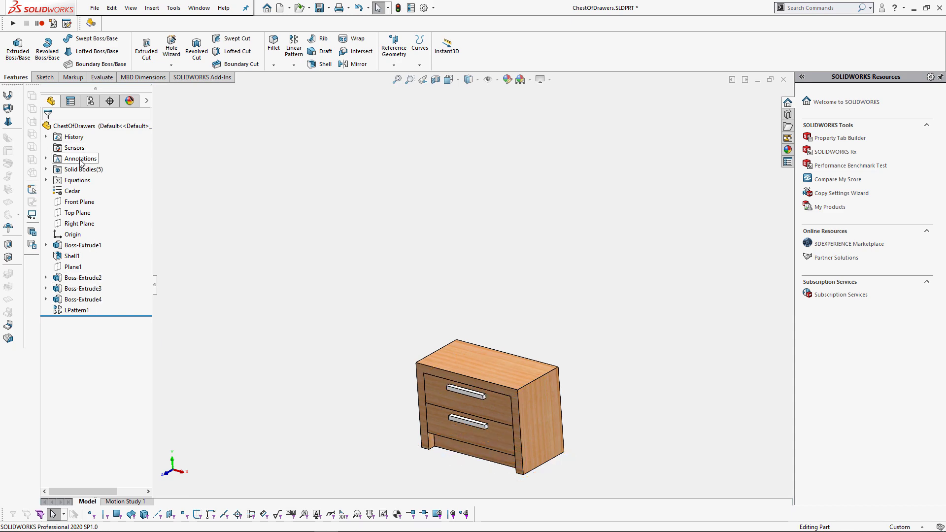
Run the Configurator macro, naming the height and No Drawers dimensions, creating an embedded Configurator1.
{"action": "left_click", "coordinate": [80, 158]}
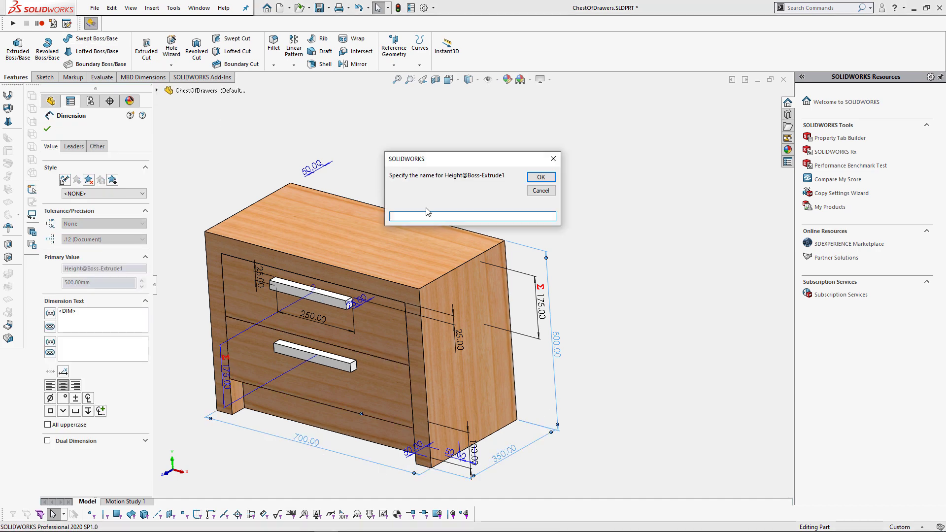
{"action": "left_click", "coordinate": [541, 176]}
{"action": "type", "text": "No Drawers"}
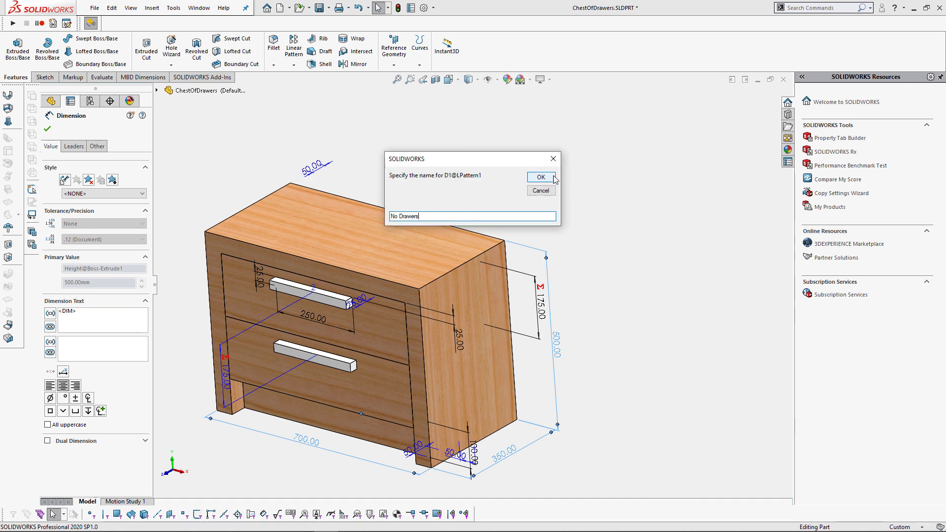
{"action": "left_click", "coordinate": [539, 177]}
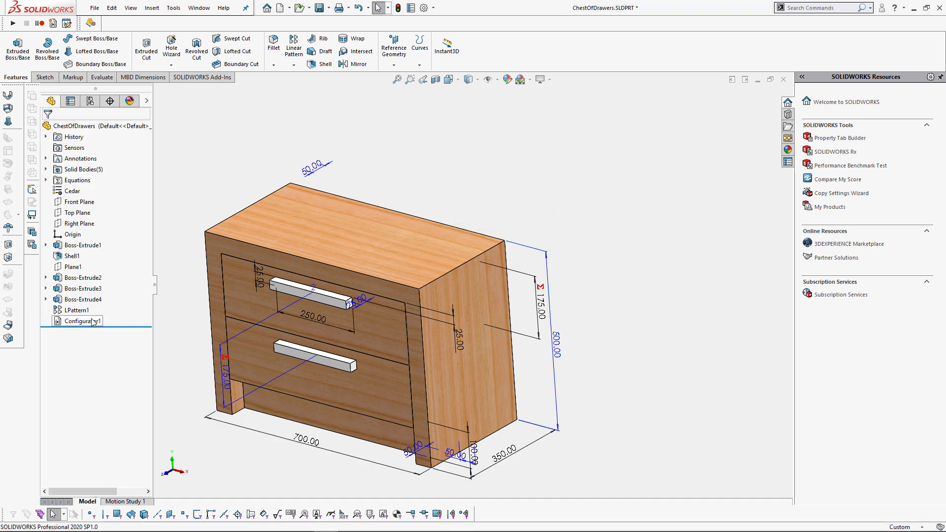
{"action": "double_click", "coordinate": [83, 321]}
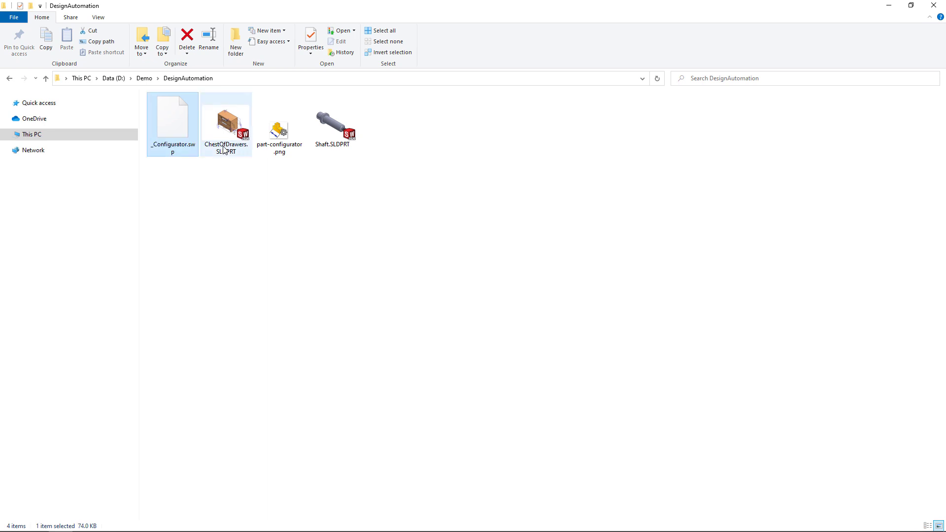
Open ChestOfDrawers.SLDPRT from the DesignAutomation folder.
{"action": "left_click", "coordinate": [226, 120]}
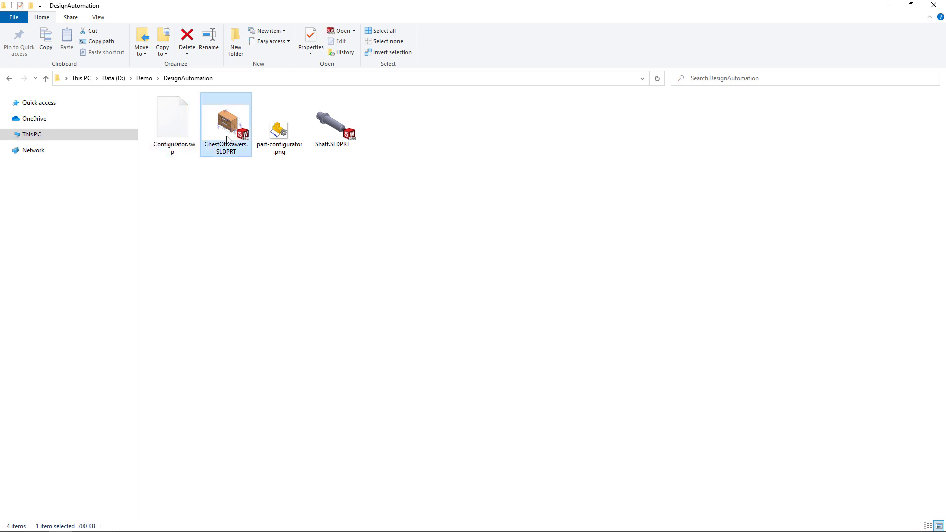
{"action": "double_click", "coordinate": [226, 115]}
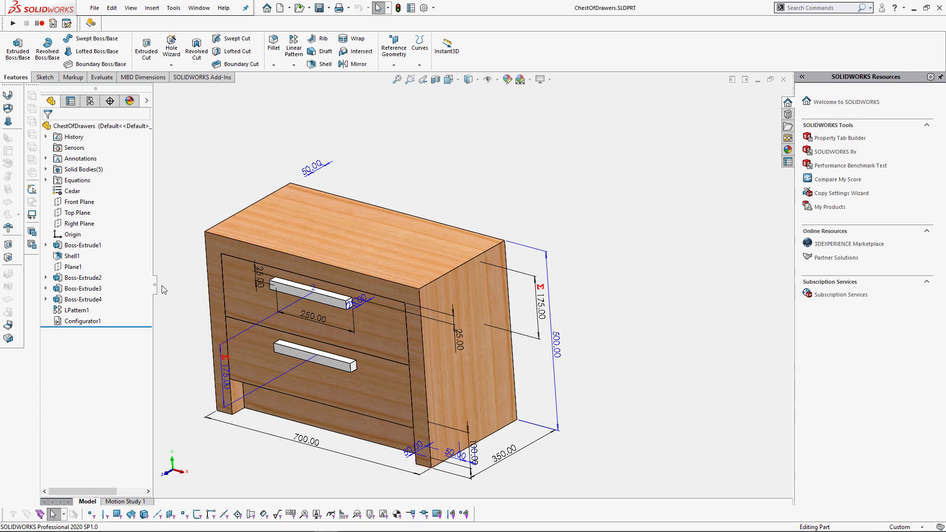
Edit the embedded Configurator1 to Height 700 and No Drawers 3 and apply.
{"action": "right_click", "coordinate": [83, 321]}
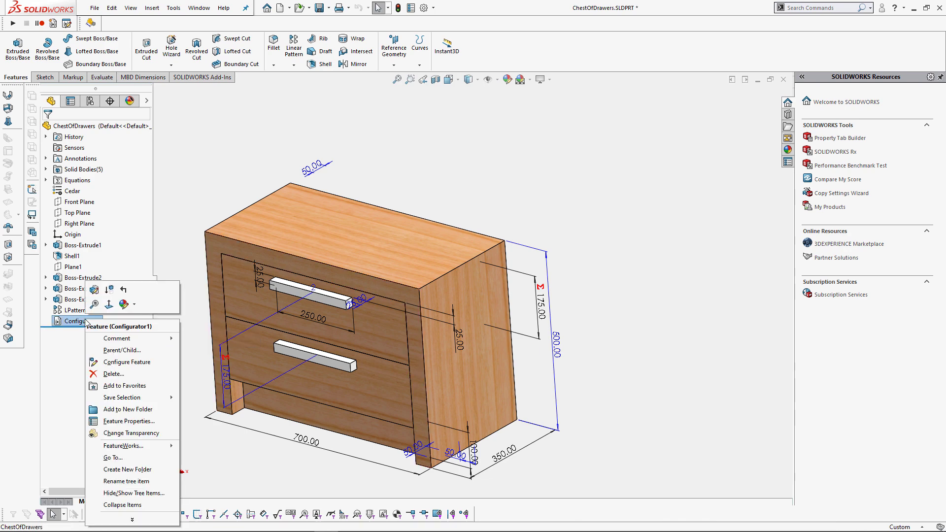
{"action": "left_click", "coordinate": [129, 362]}
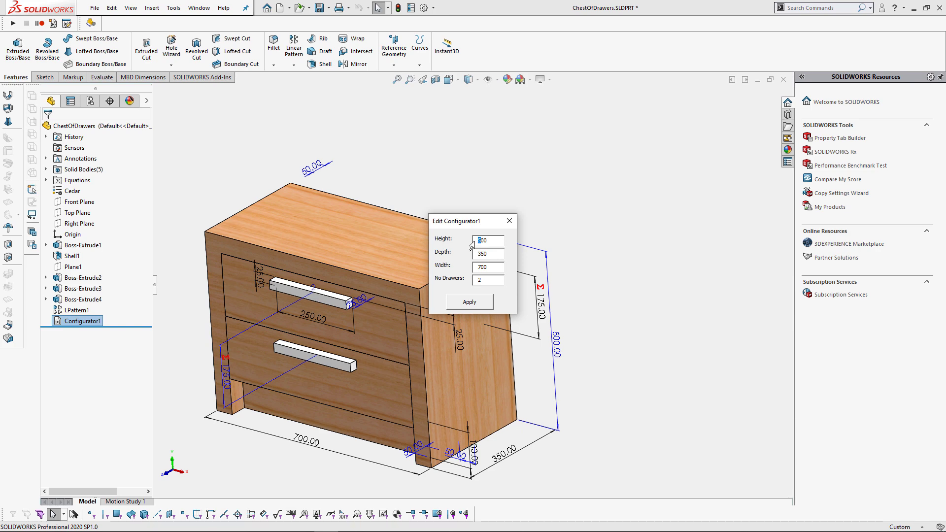
{"action": "type", "text": "700"}
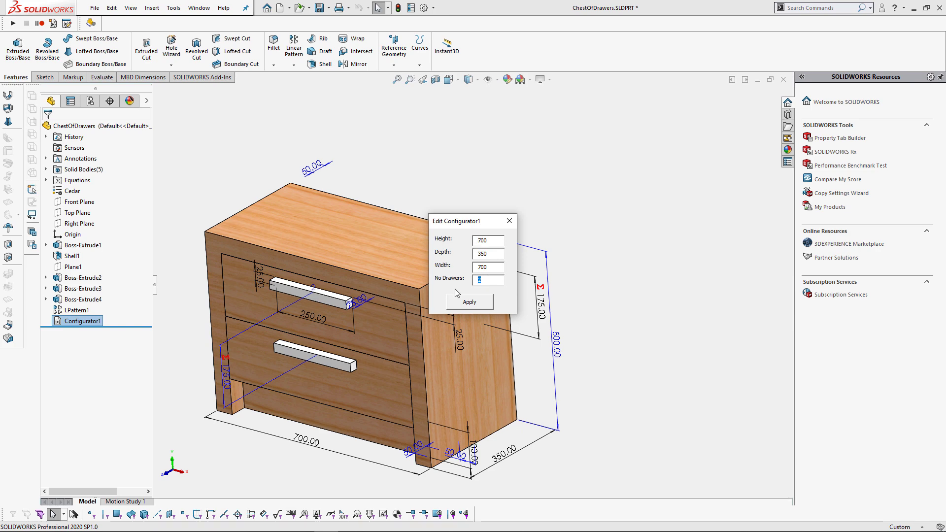
{"action": "left_click", "coordinate": [469, 302]}
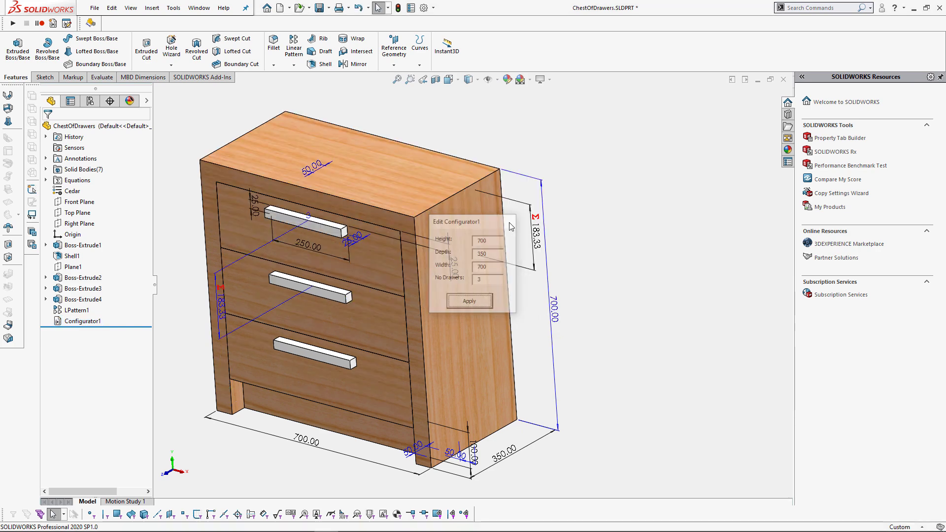